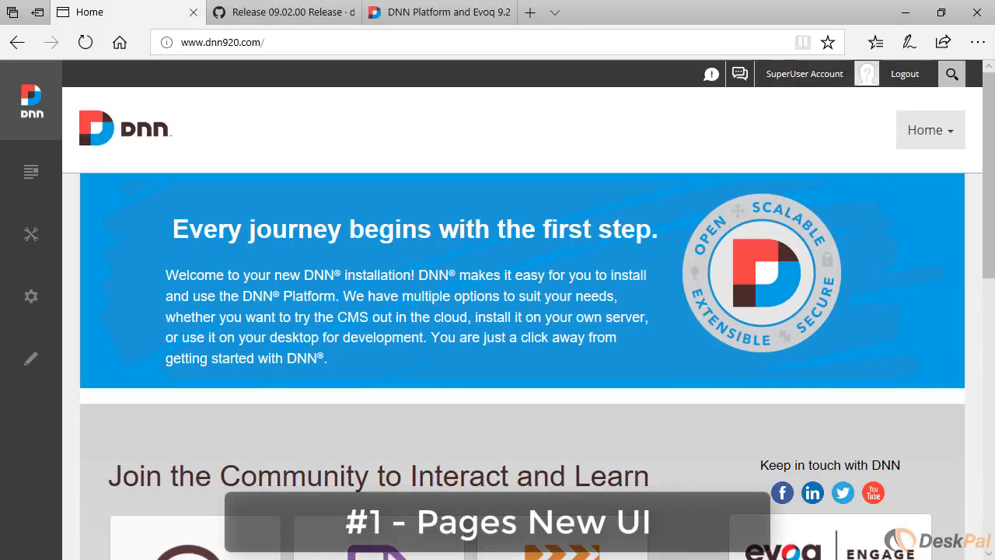
Reveal the Content menu listing Pages and Recycle Bin from the Persona Bar.
{"action": "left_click", "coordinate": [31, 171]}
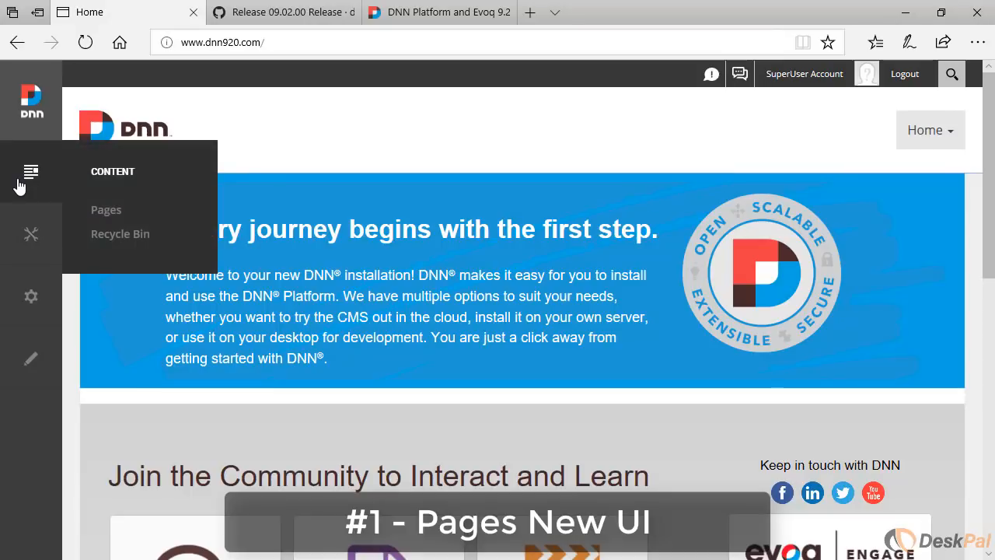
{"action": "mouse_move", "coordinate": [106, 210]}
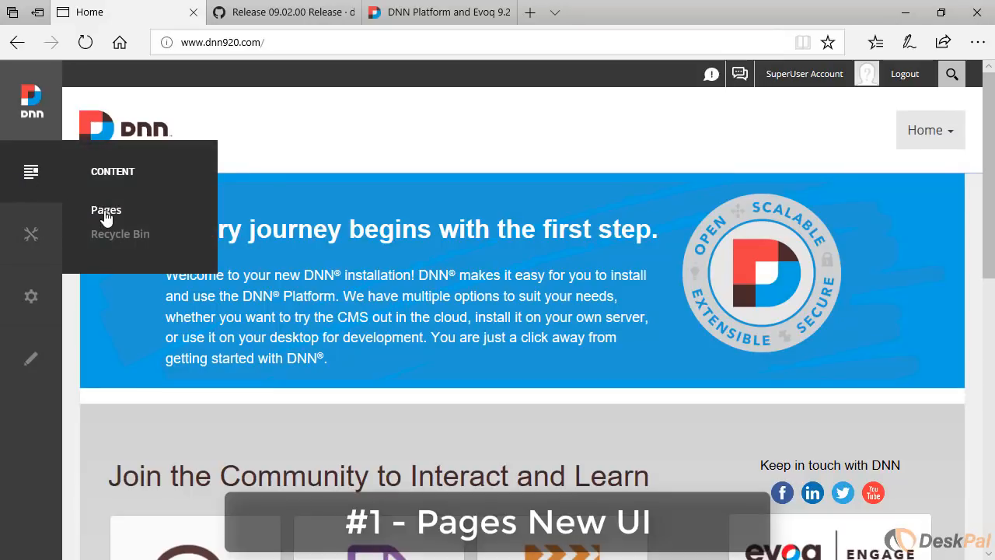
Bring up the Pages manager showing the site page tree and Home's details.
{"action": "left_click", "coordinate": [106, 210]}
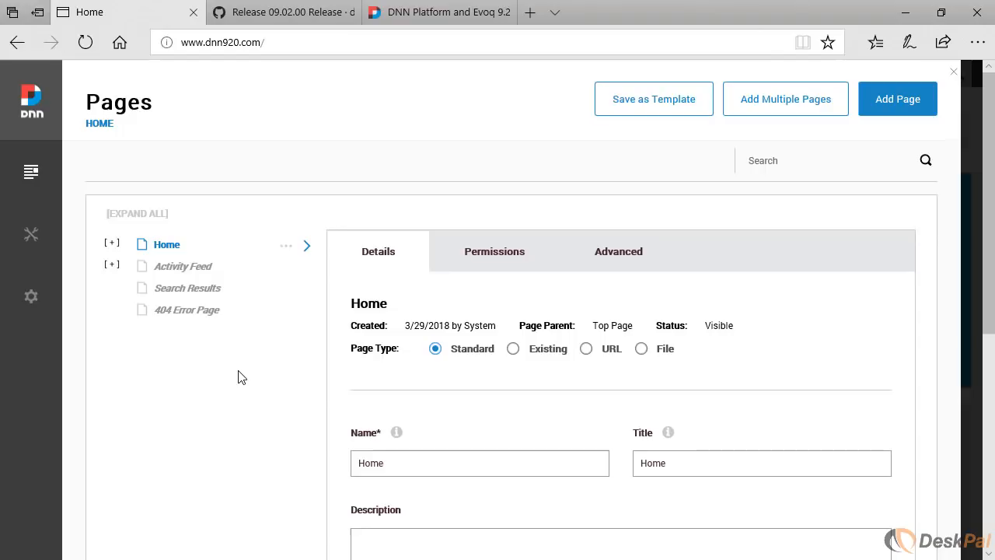
{"action": "mouse_move", "coordinate": [460, 103]}
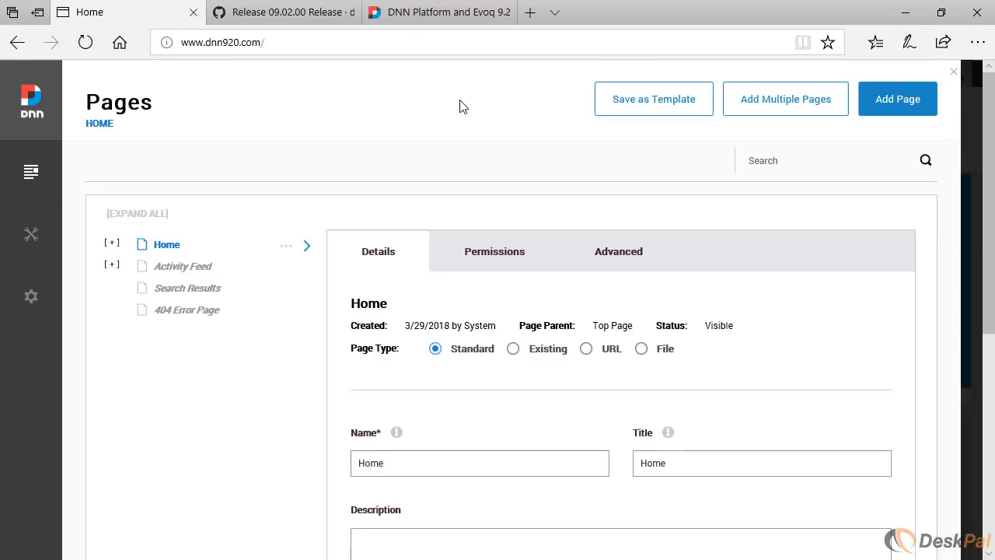
{"action": "mouse_move", "coordinate": [324, 158]}
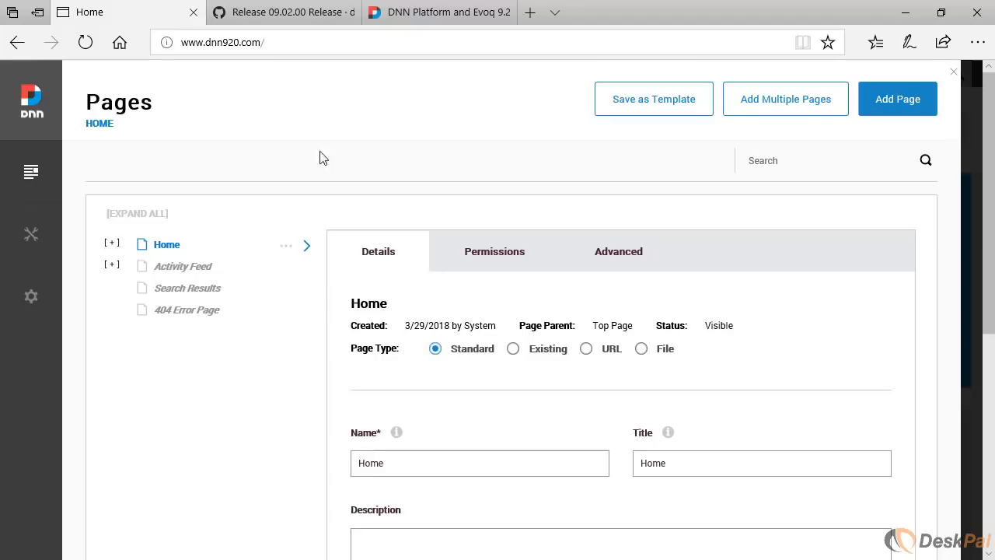
{"action": "mouse_move", "coordinate": [544, 148]}
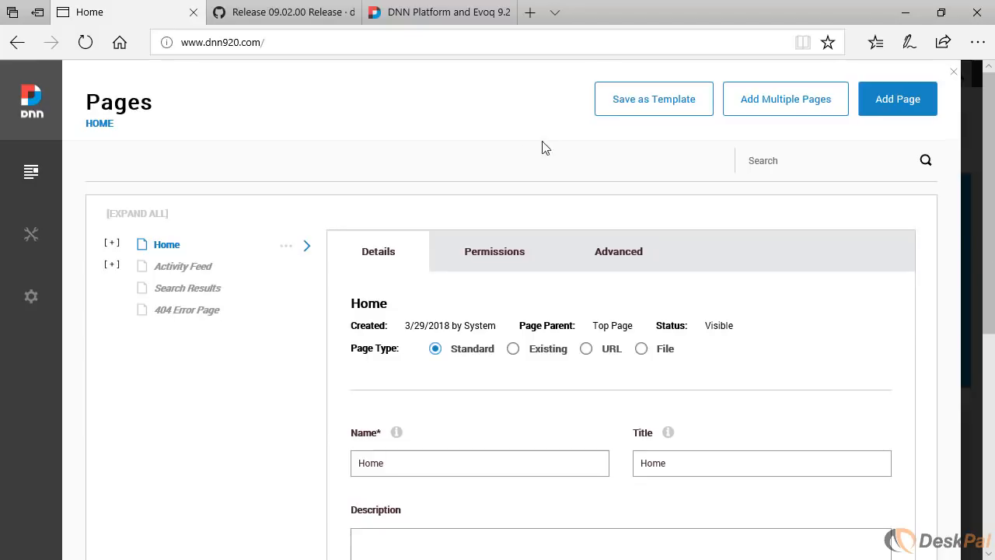
{"action": "mouse_move", "coordinate": [286, 138]}
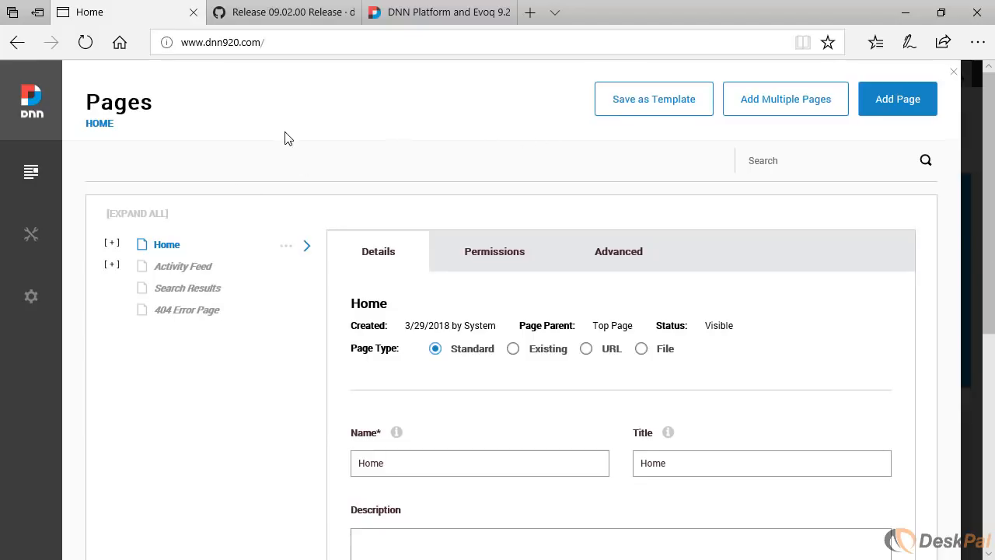
View the Activity Feed page via its page actions under Home, then return to the Pages manager.
{"action": "left_click", "coordinate": [112, 242]}
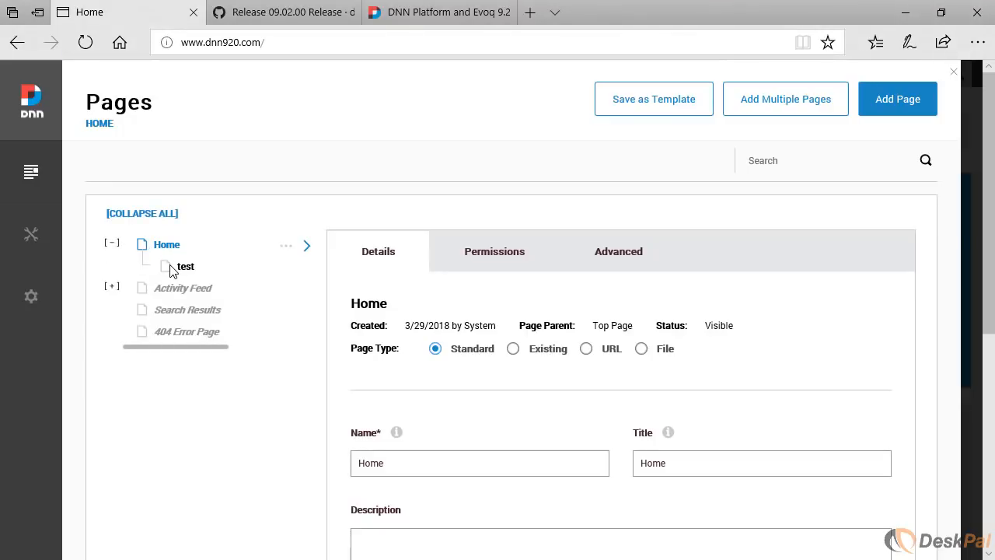
{"action": "left_click", "coordinate": [286, 245]}
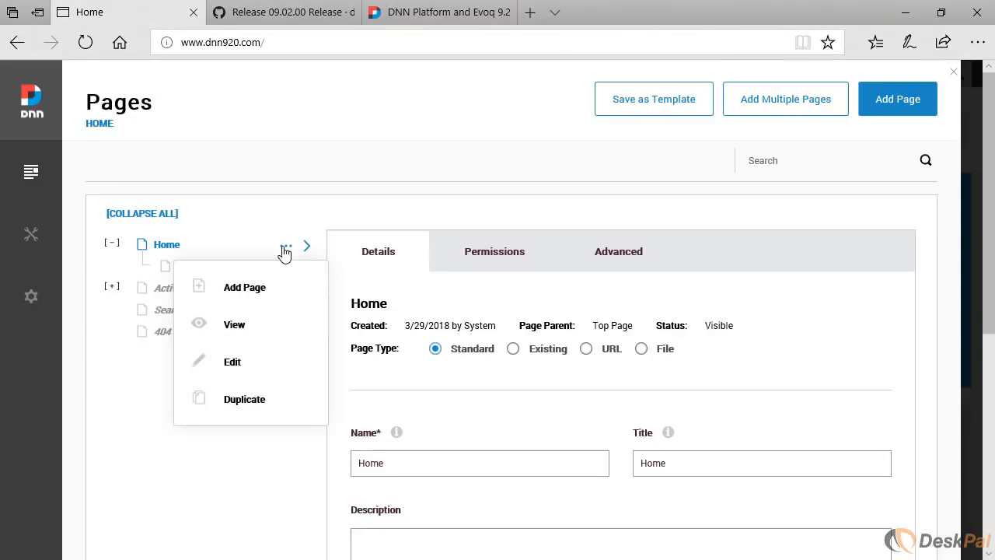
{"action": "mouse_move", "coordinate": [246, 286]}
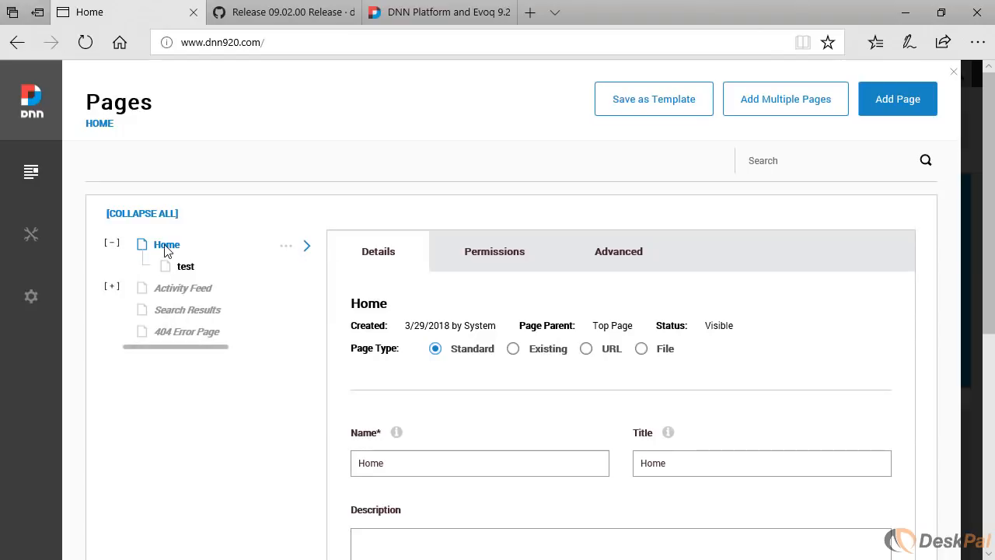
{"action": "mouse_move", "coordinate": [179, 308]}
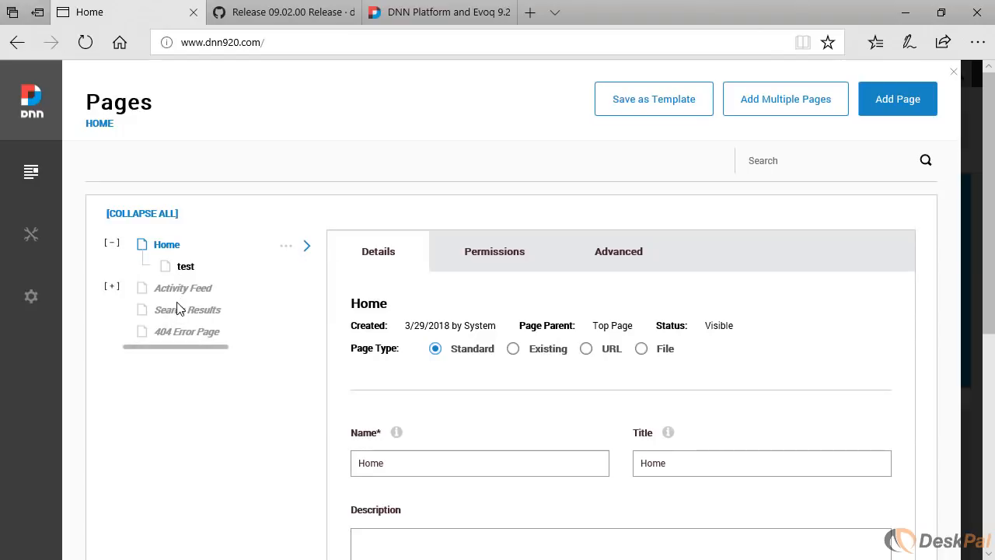
{"action": "left_click", "coordinate": [286, 289]}
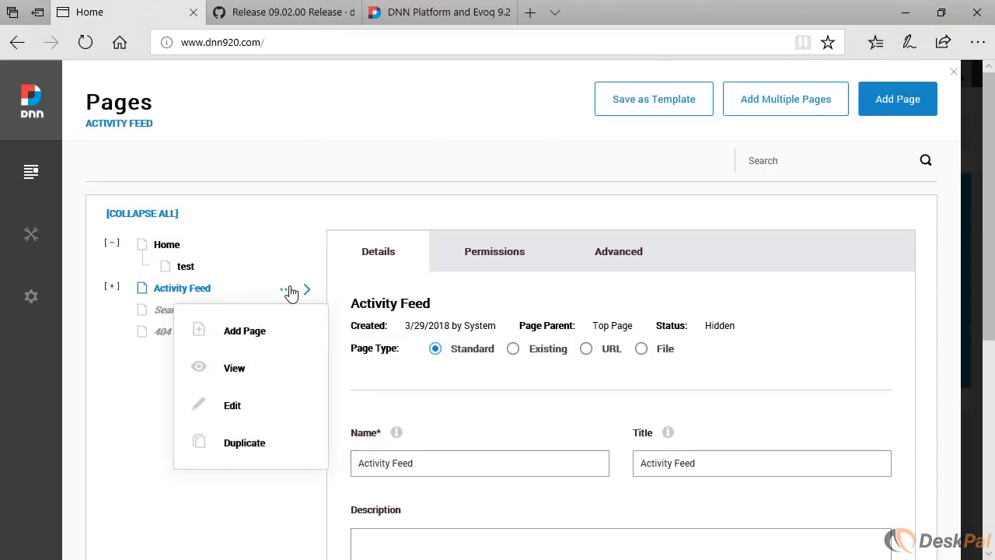
{"action": "mouse_move", "coordinate": [267, 339]}
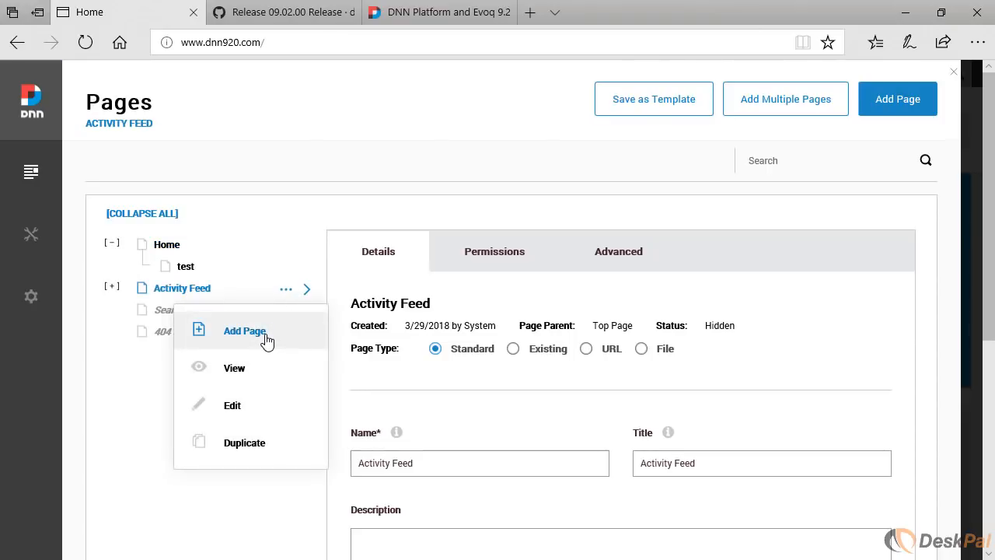
{"action": "mouse_move", "coordinate": [251, 373]}
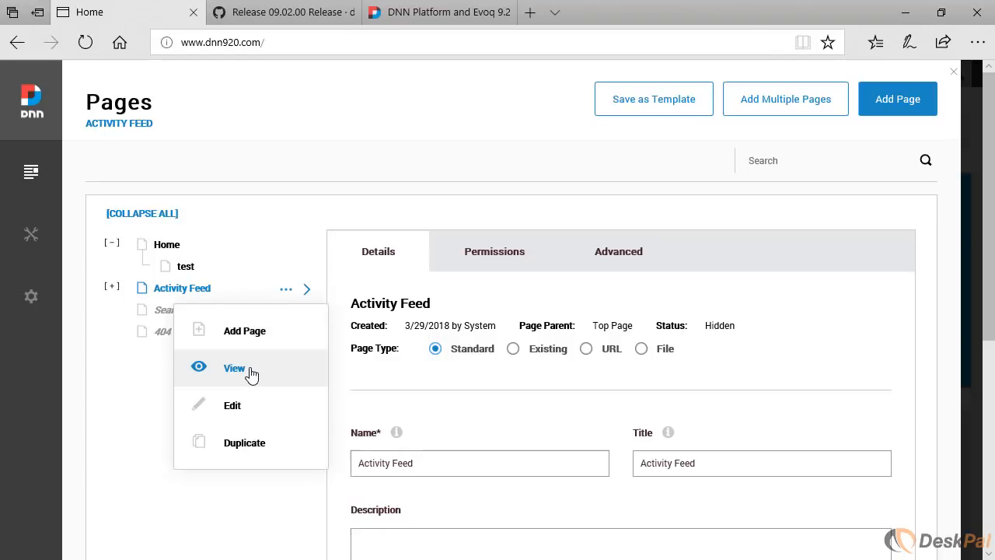
{"action": "left_click", "coordinate": [233, 367]}
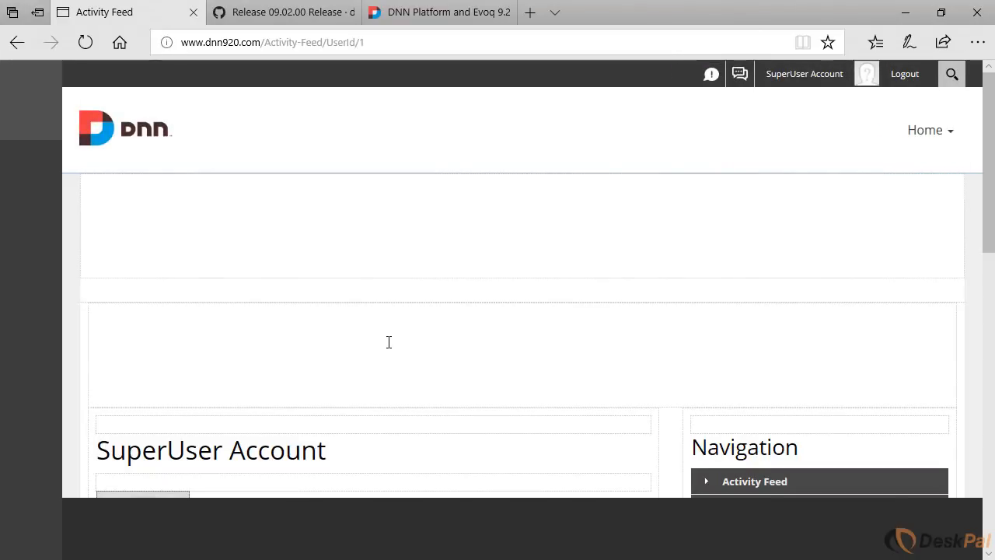
{"action": "left_click", "coordinate": [31, 171]}
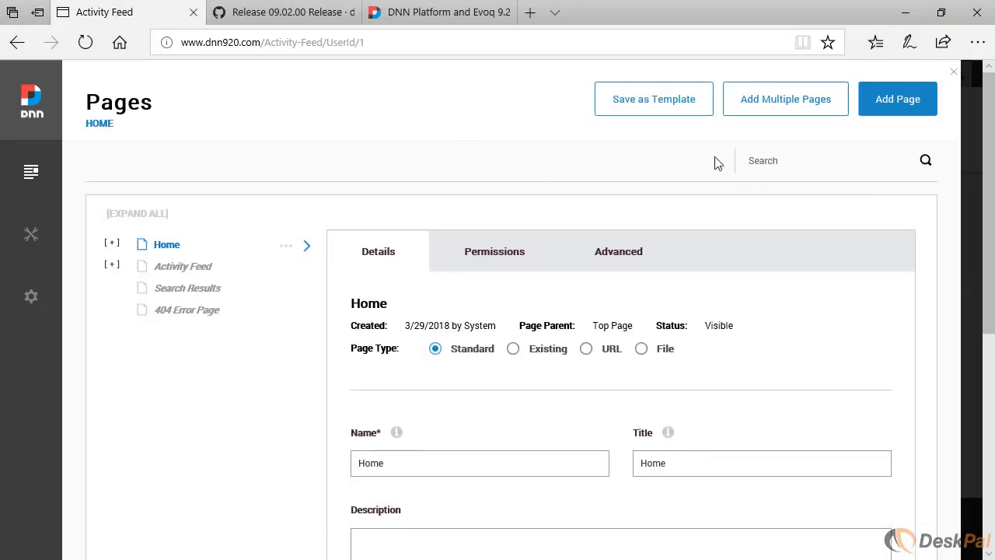
{"action": "mouse_move", "coordinate": [462, 290]}
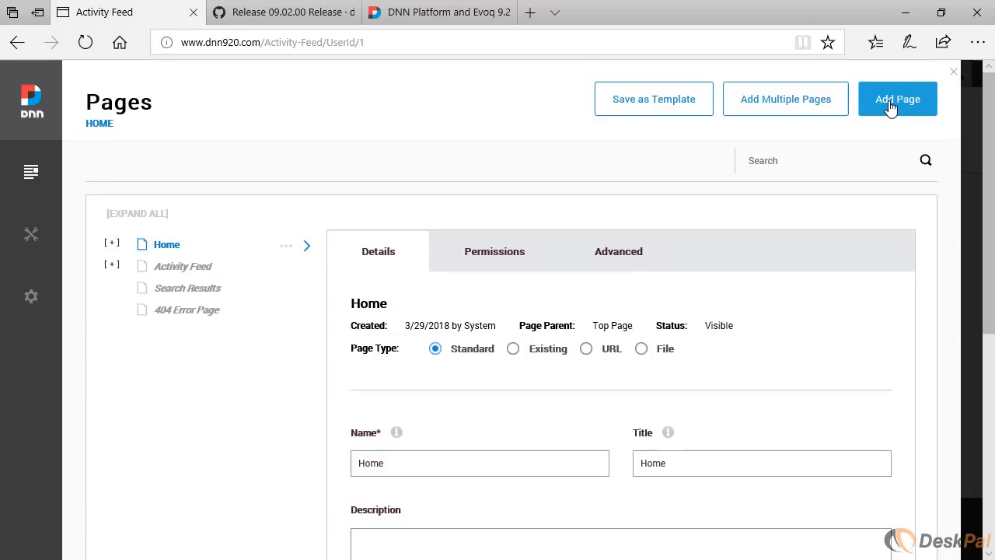
Expand Activity Feed to reveal its children My Profile, Friends and Messages.
{"action": "left_click", "coordinate": [112, 266]}
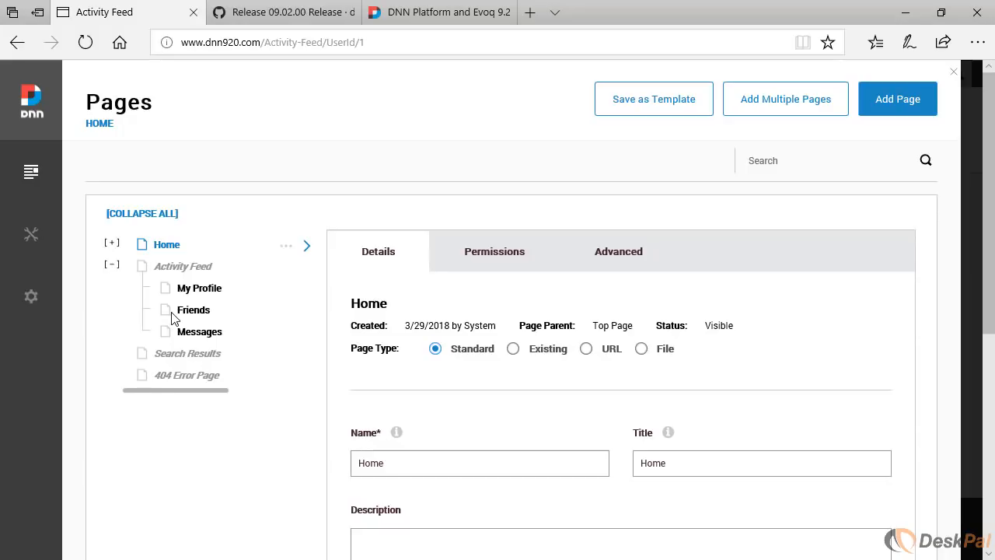
{"action": "mouse_move", "coordinate": [199, 292]}
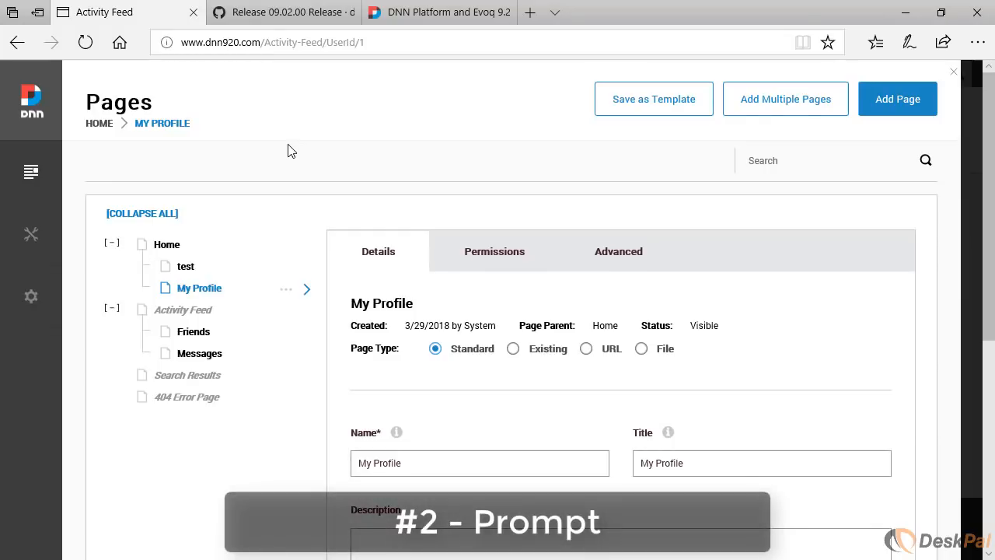
Bring up the Prompt console from the site Settings menu.
{"action": "left_click", "coordinate": [31, 296]}
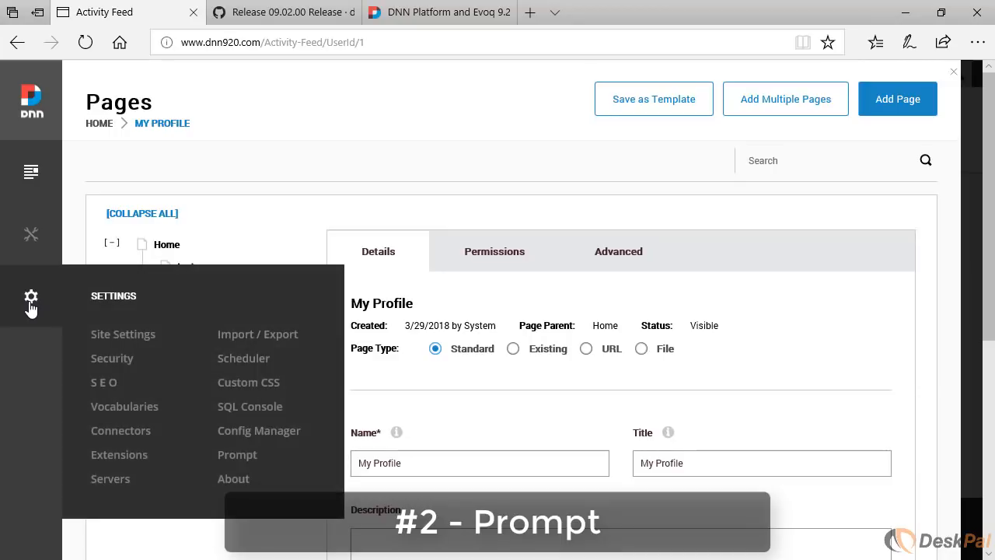
{"action": "mouse_move", "coordinate": [33, 308]}
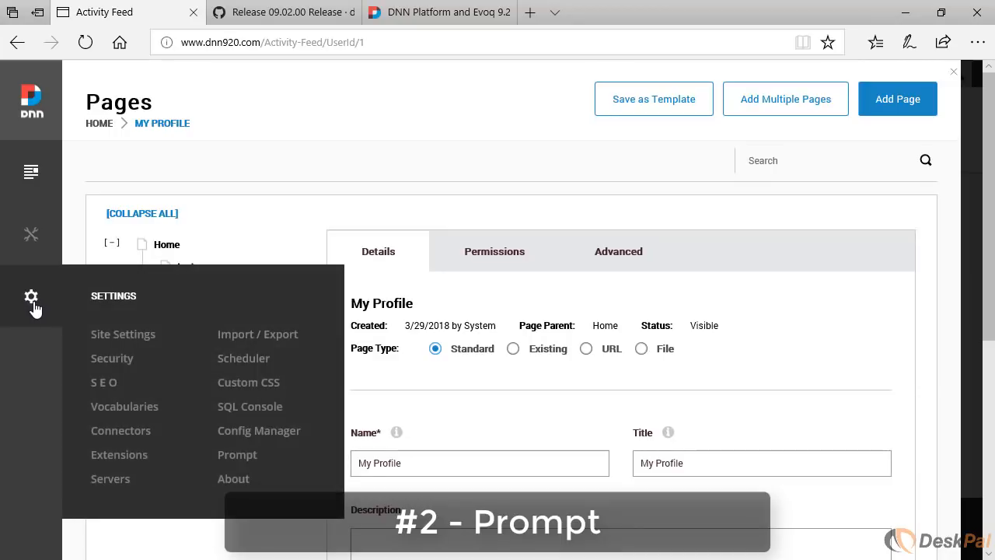
{"action": "mouse_move", "coordinate": [236, 454]}
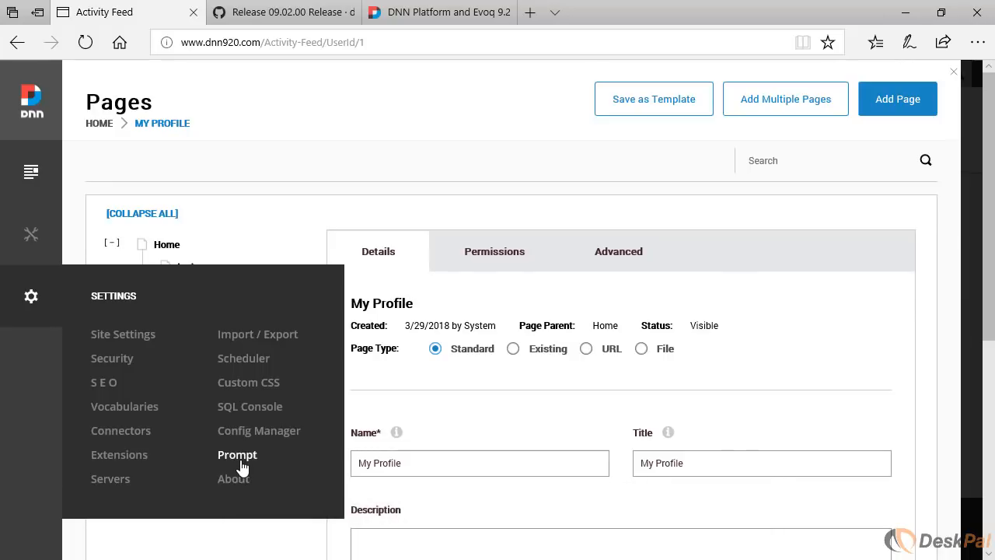
{"action": "left_click", "coordinate": [236, 454]}
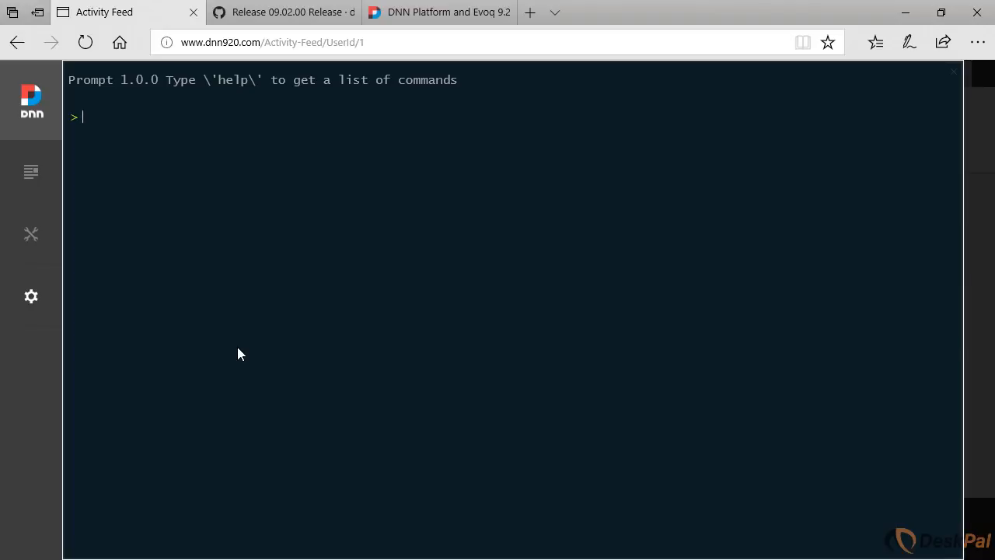
{"action": "mouse_move", "coordinate": [659, 179]}
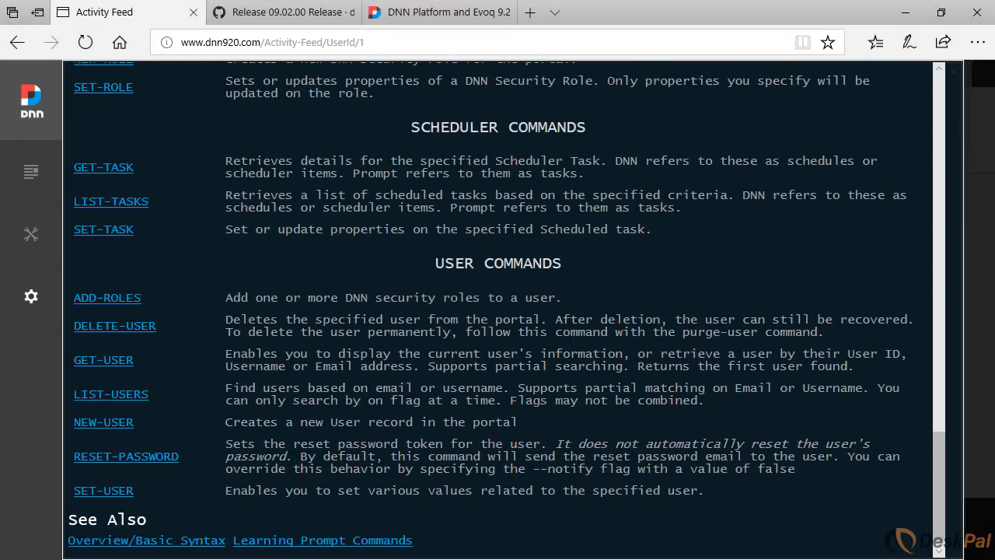
{"action": "mouse_move", "coordinate": [337, 382]}
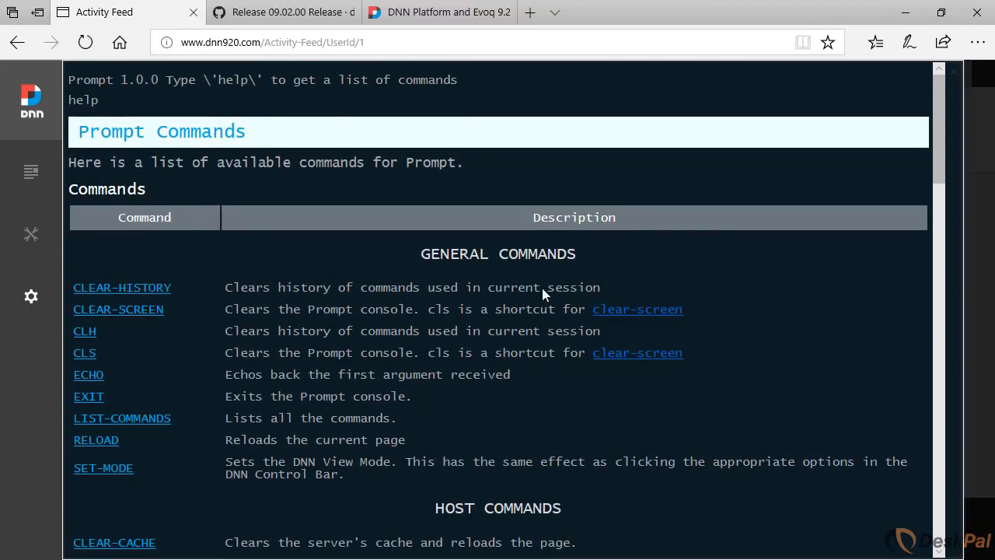
Scroll through the Prompt console's full command list.
{"action": "scroll", "scroll_direction": "down", "scroll_amount": 3}
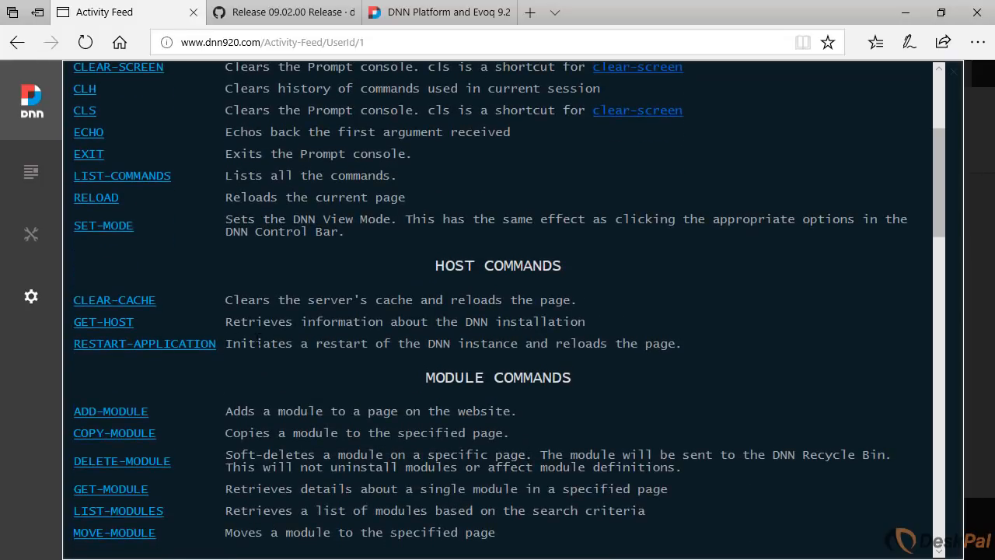
{"action": "scroll", "scroll_direction": "down", "scroll_amount": 3}
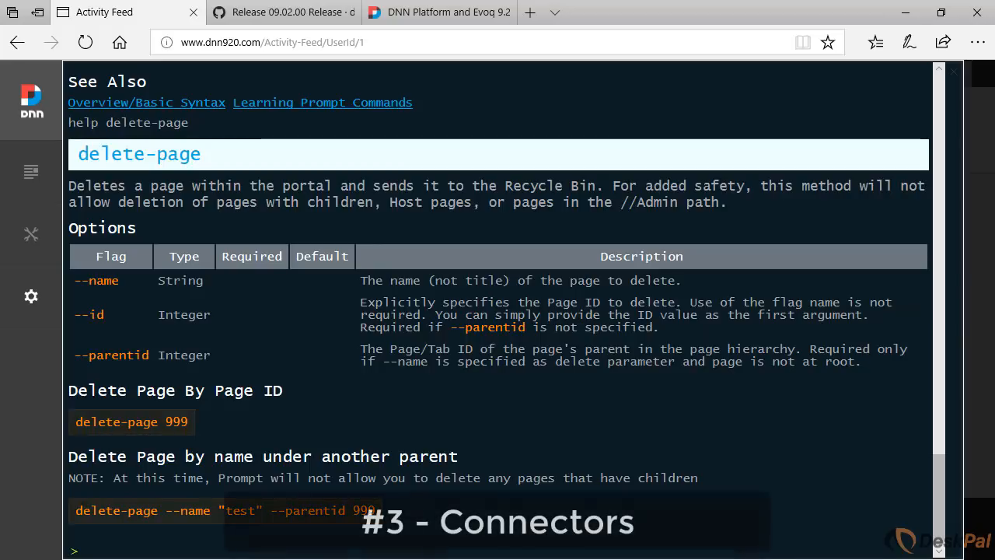
{"action": "mouse_move", "coordinate": [32, 314]}
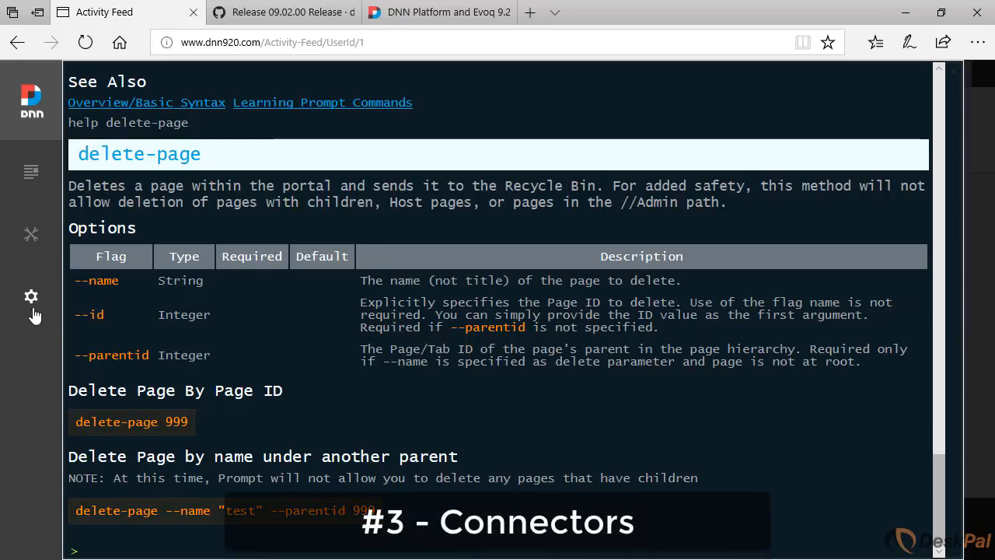
Show the Connectors panel listing Azure, then move toward the site Manage menu.
{"action": "left_click", "coordinate": [31, 296]}
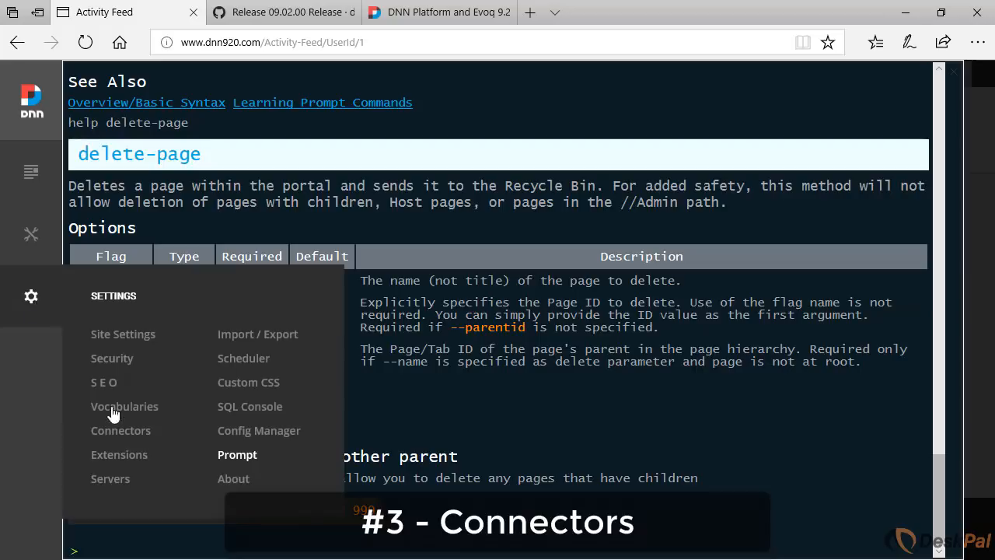
{"action": "left_click", "coordinate": [121, 429]}
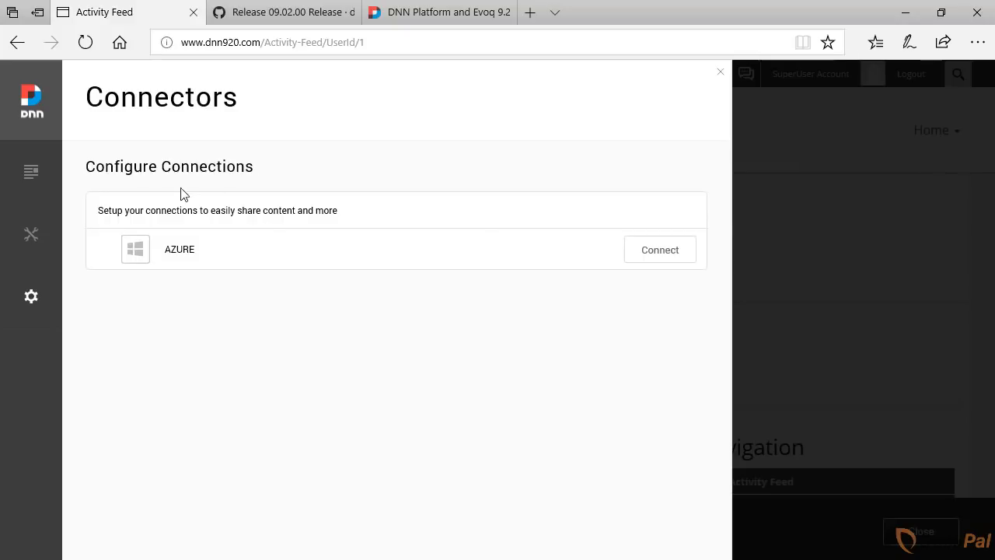
{"action": "left_click", "coordinate": [31, 233]}
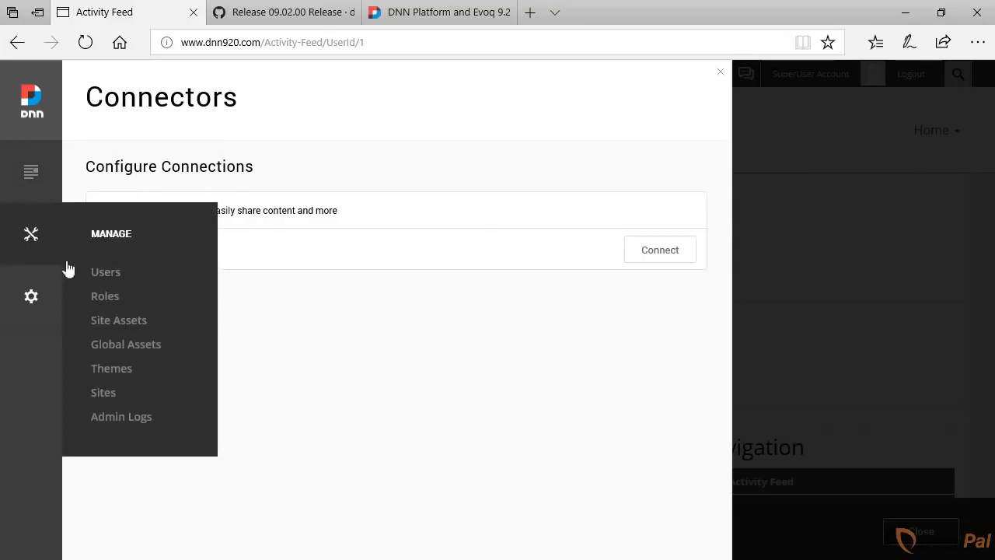
In Site Assets folder types, start a new type with AzureFolderProvider showing its Account Name and Key fields.
{"action": "left_click", "coordinate": [718, 72]}
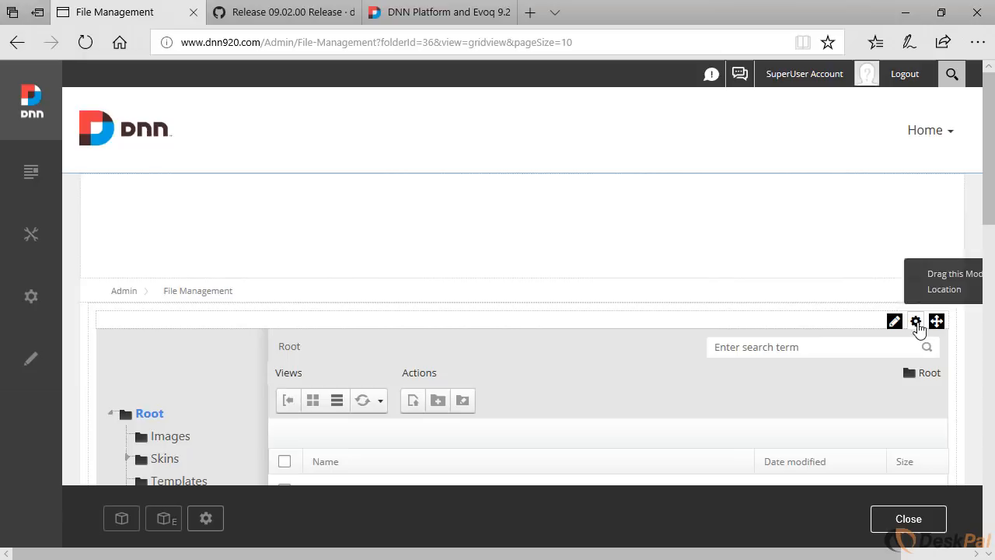
{"action": "left_click", "coordinate": [914, 320]}
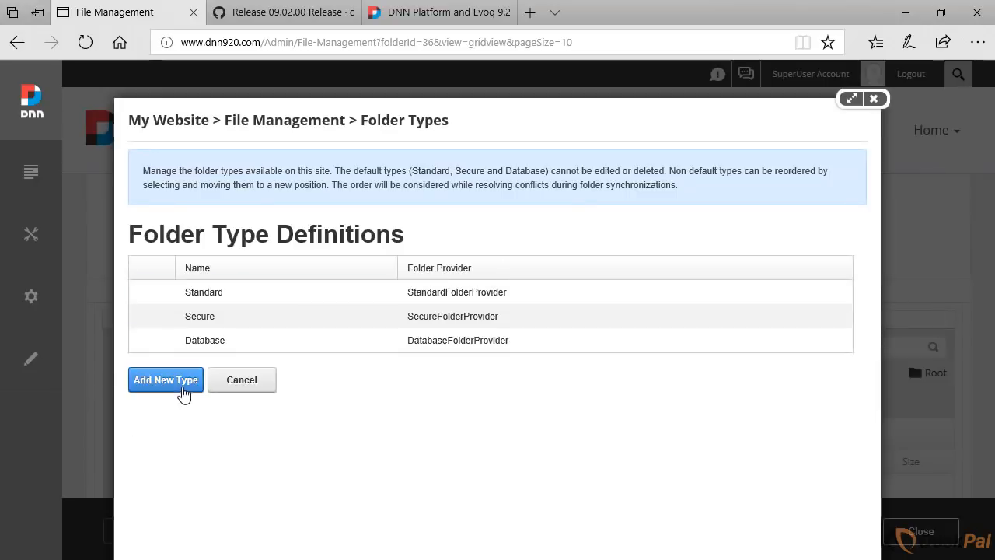
{"action": "left_click", "coordinate": [165, 379]}
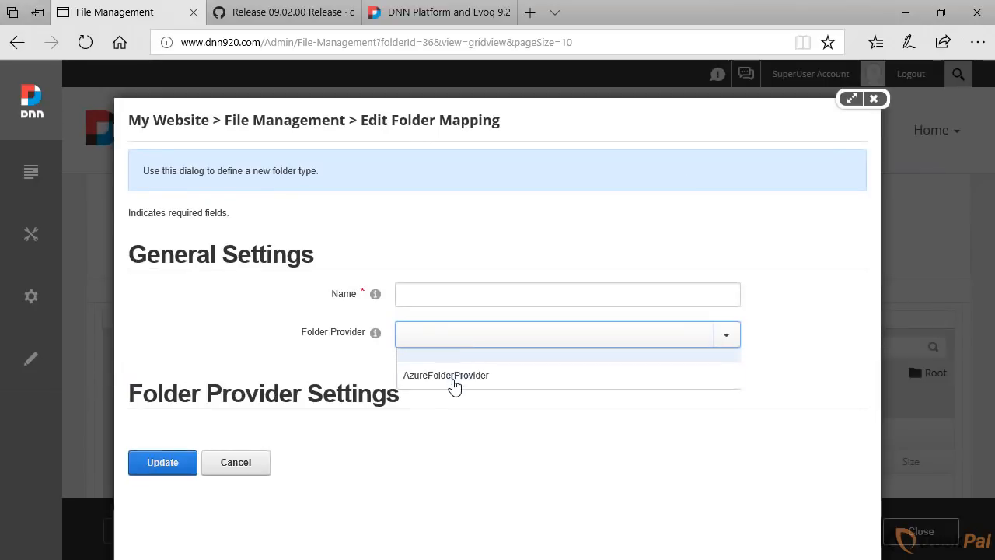
{"action": "left_click", "coordinate": [445, 374]}
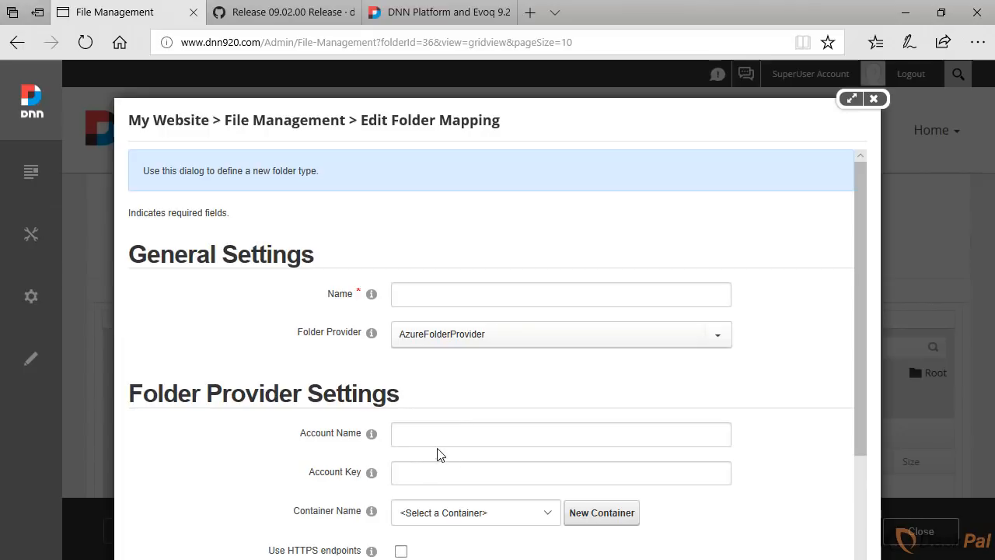
{"action": "left_click", "coordinate": [560, 434]}
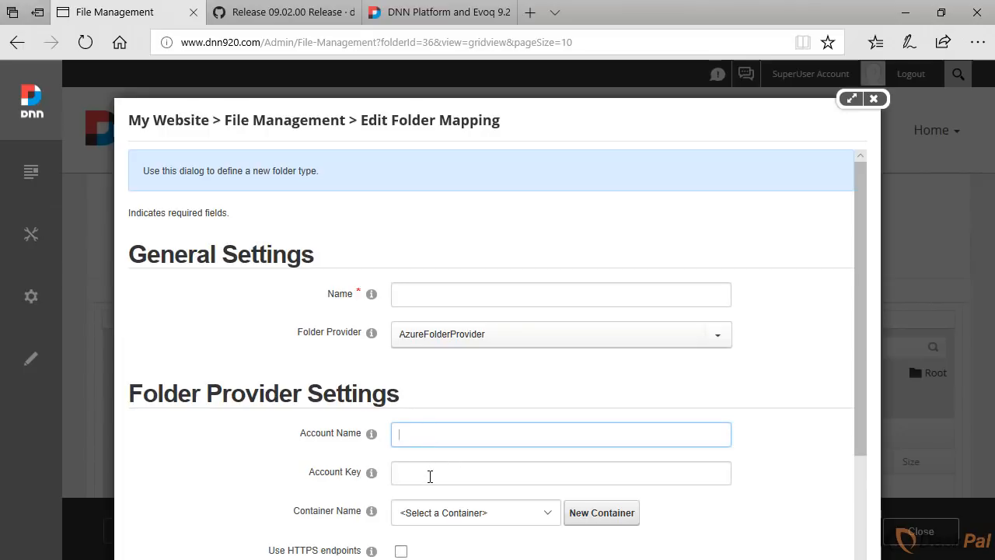
{"action": "left_click", "coordinate": [559, 472]}
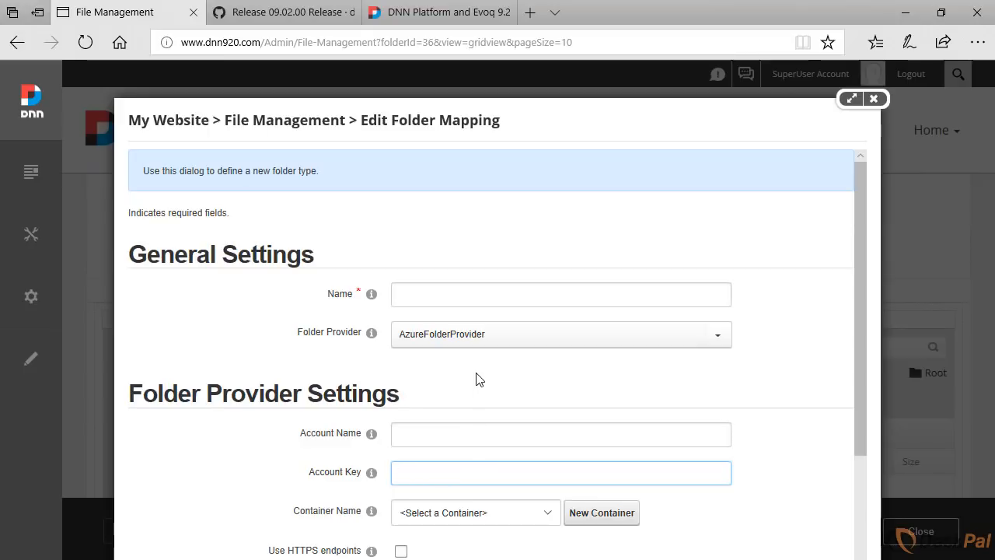
{"action": "mouse_move", "coordinate": [31, 296]}
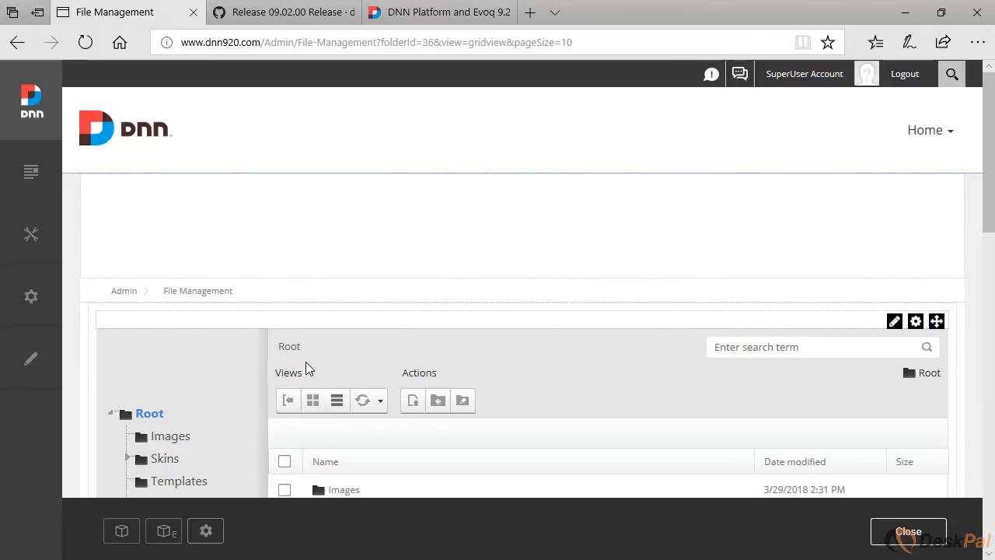
{"action": "left_click", "coordinate": [31, 295]}
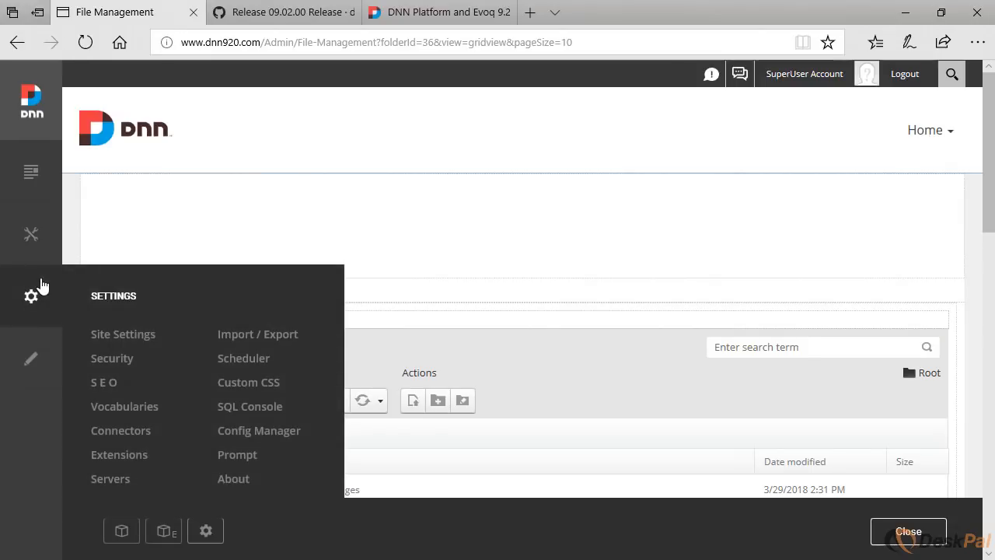
{"action": "mouse_move", "coordinate": [239, 276]}
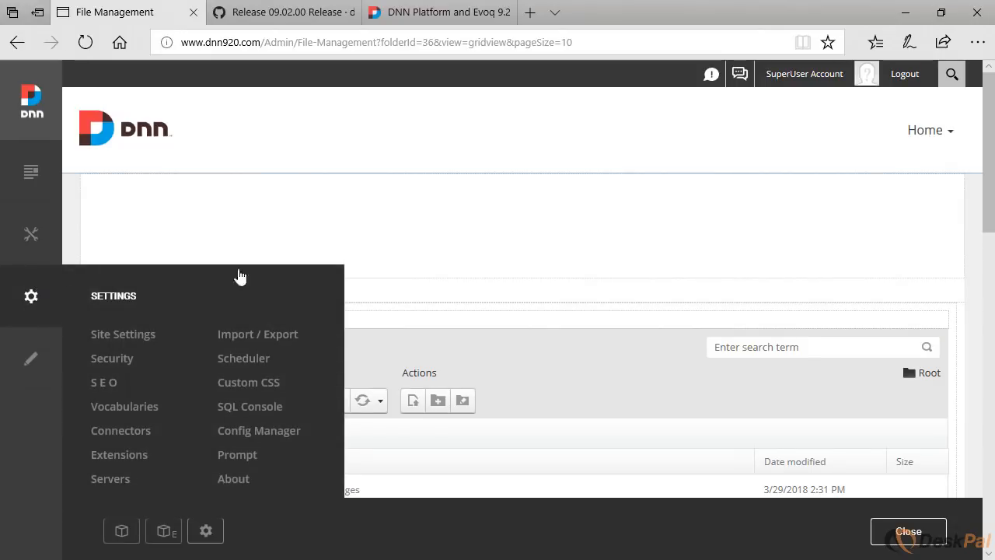
{"action": "left_click", "coordinate": [31, 296]}
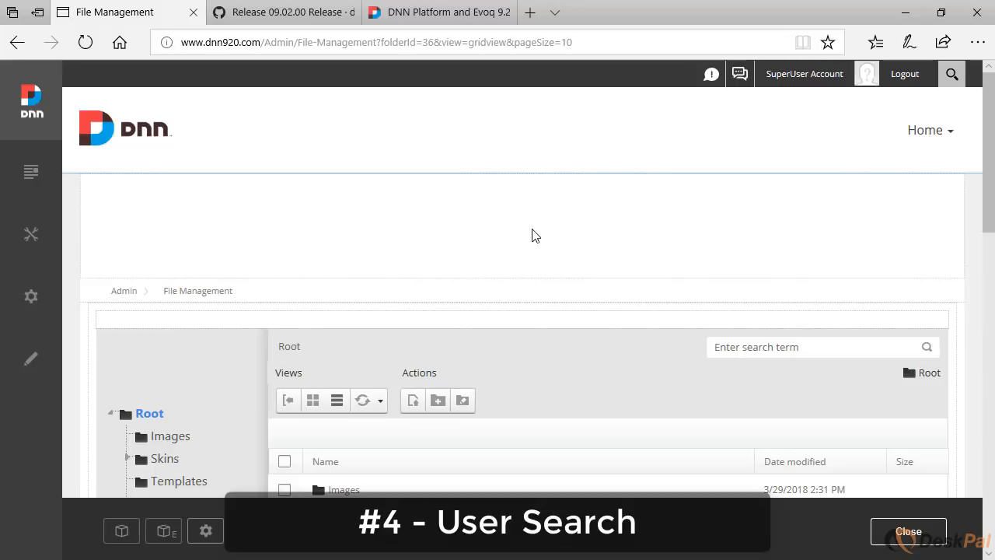
{"action": "mouse_move", "coordinate": [544, 238]}
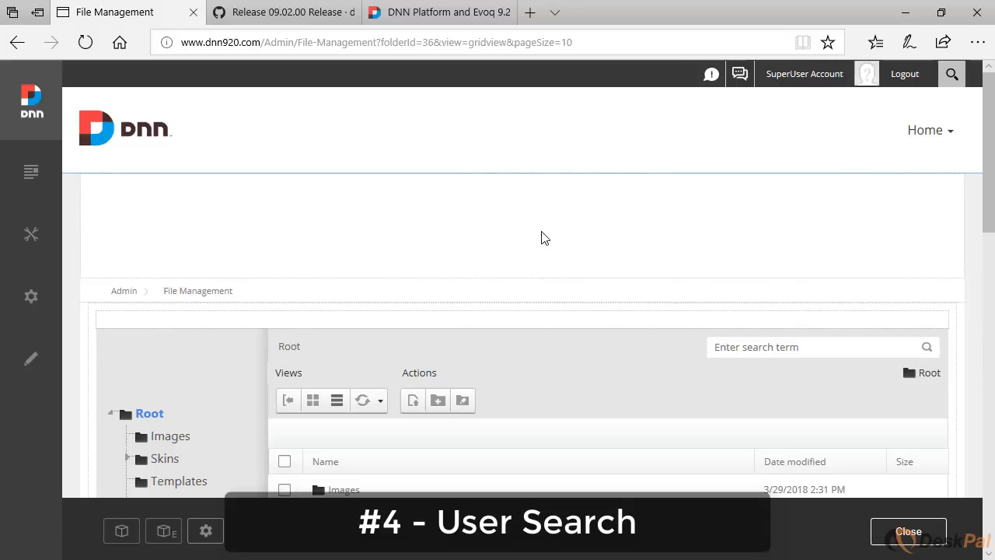
{"action": "left_click", "coordinate": [31, 171]}
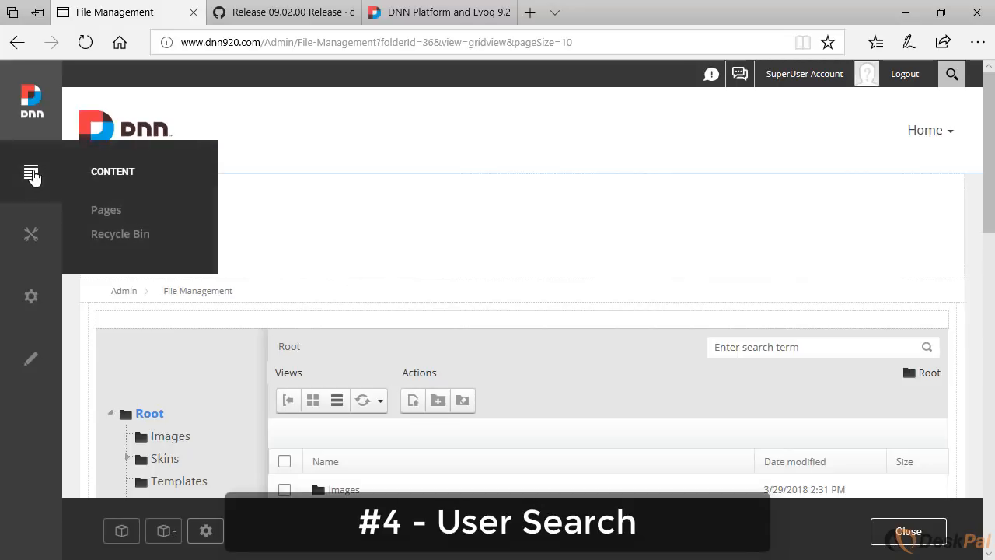
{"action": "left_click", "coordinate": [31, 233]}
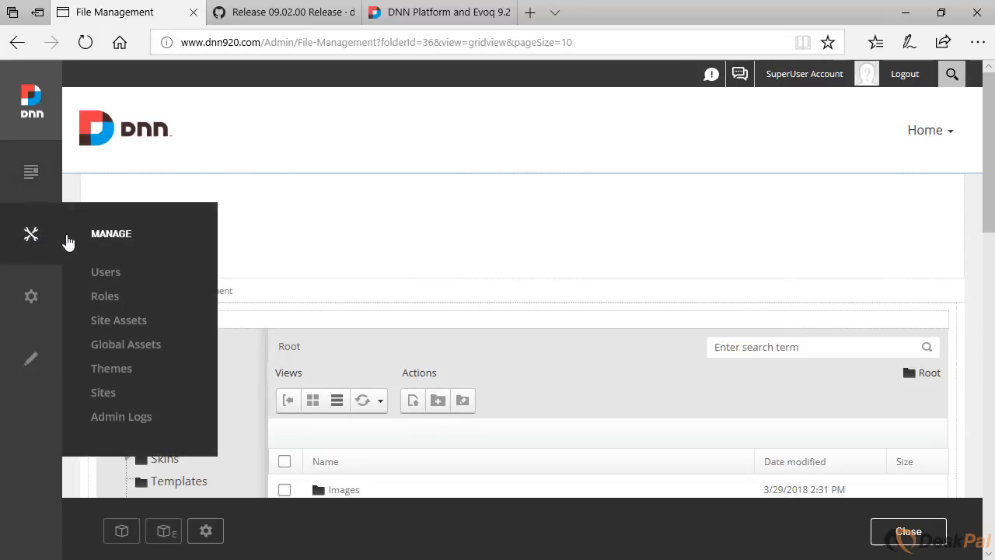
{"action": "left_click", "coordinate": [105, 270]}
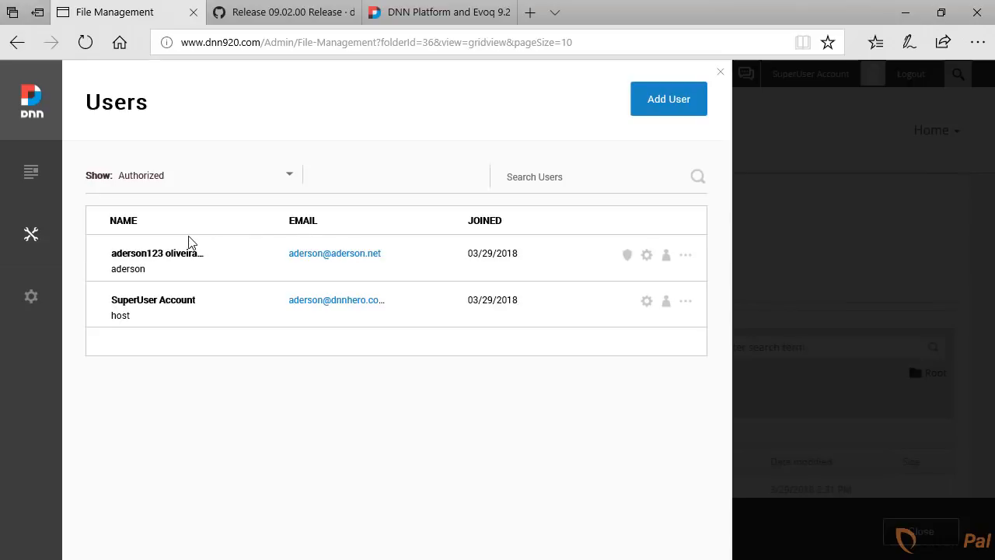
{"action": "mouse_move", "coordinate": [351, 247]}
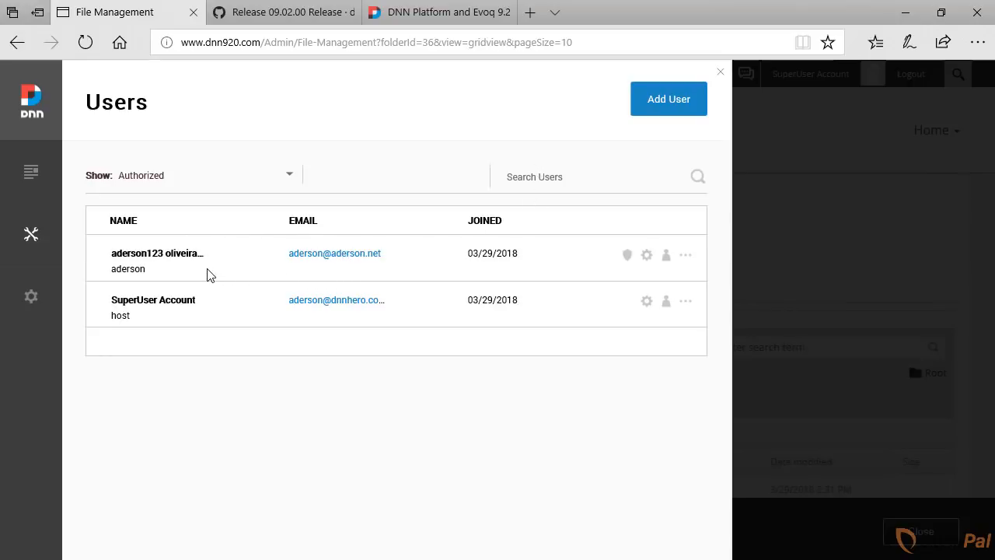
{"action": "mouse_move", "coordinate": [435, 220]}
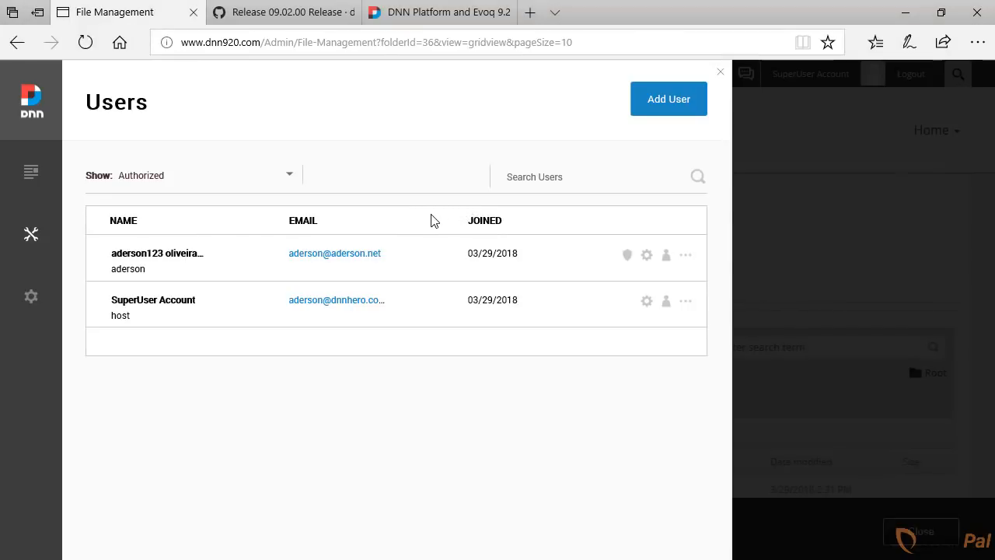
{"action": "mouse_move", "coordinate": [414, 230]}
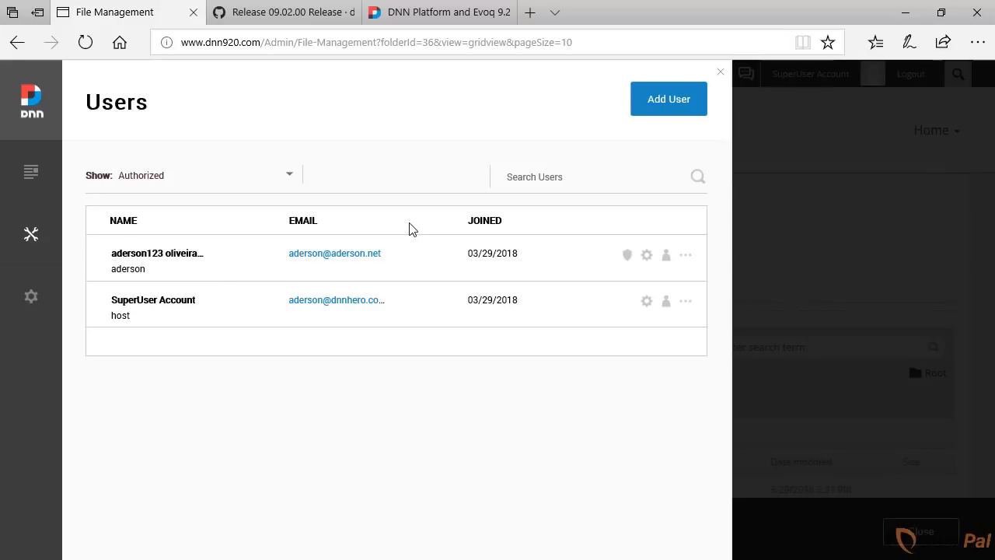
{"action": "mouse_move", "coordinate": [432, 228]}
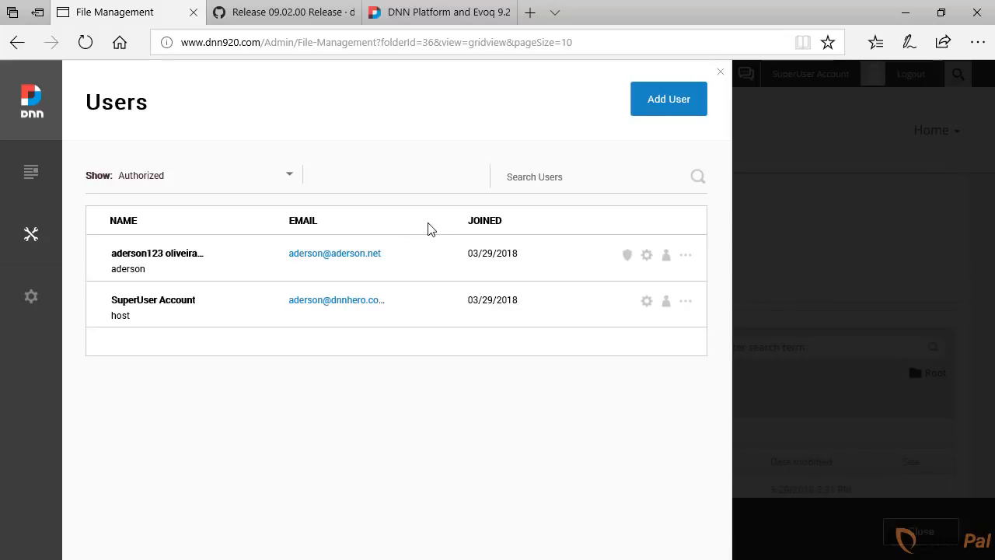
{"action": "mouse_move", "coordinate": [466, 230]}
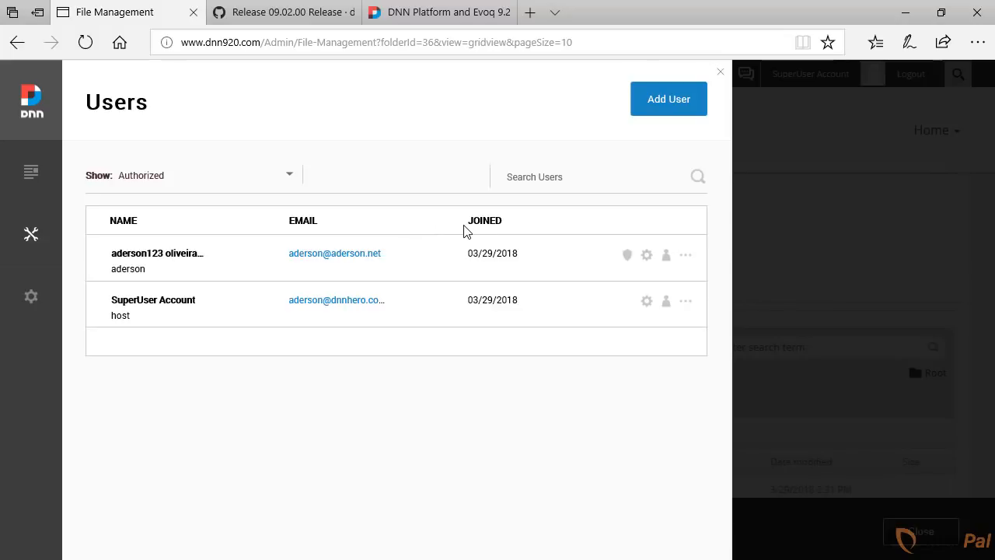
{"action": "mouse_move", "coordinate": [519, 206]}
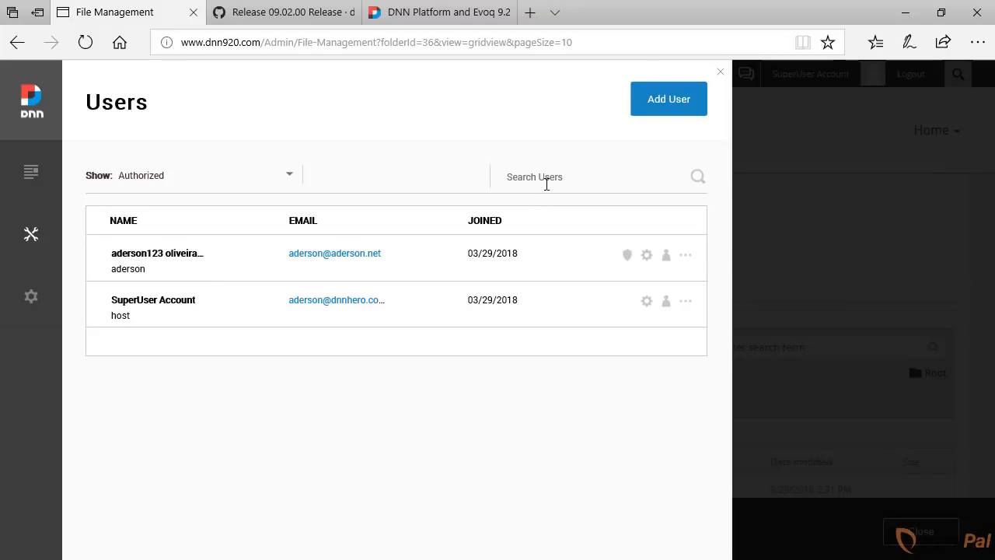
{"action": "mouse_move", "coordinate": [547, 183]}
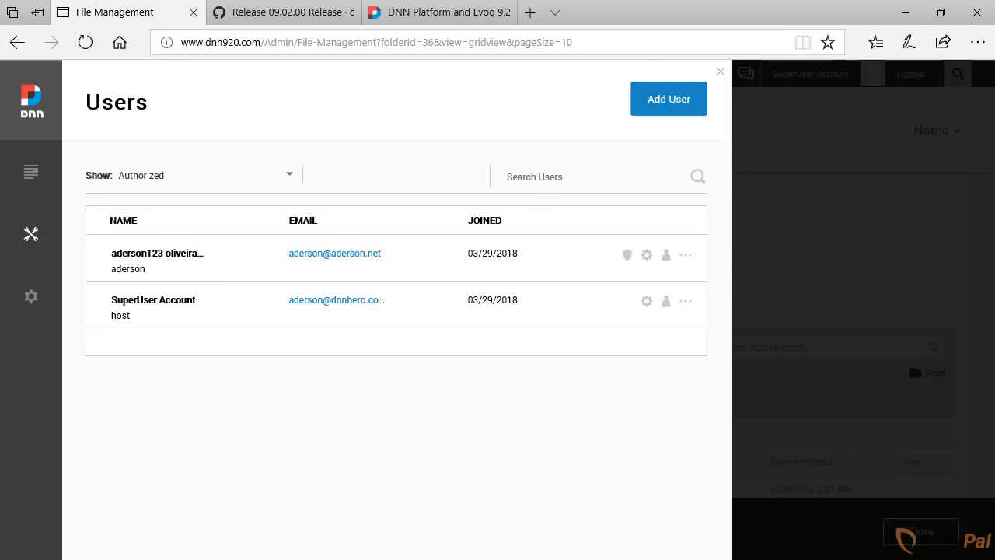
{"action": "left_click", "coordinate": [536, 178]}
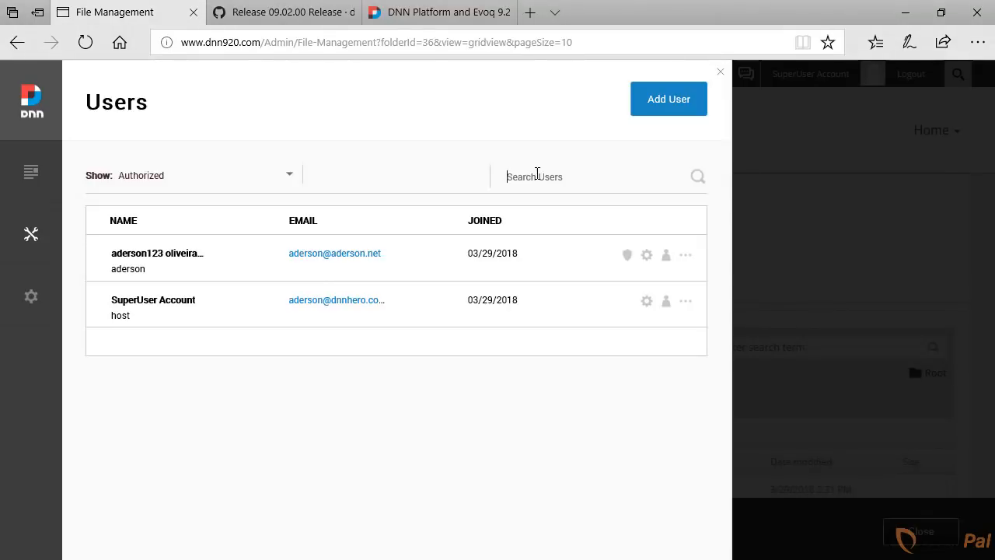
Search users for 'son', then switch to the GitHub 09.02.00 release page.
{"action": "type", "text": "son"}
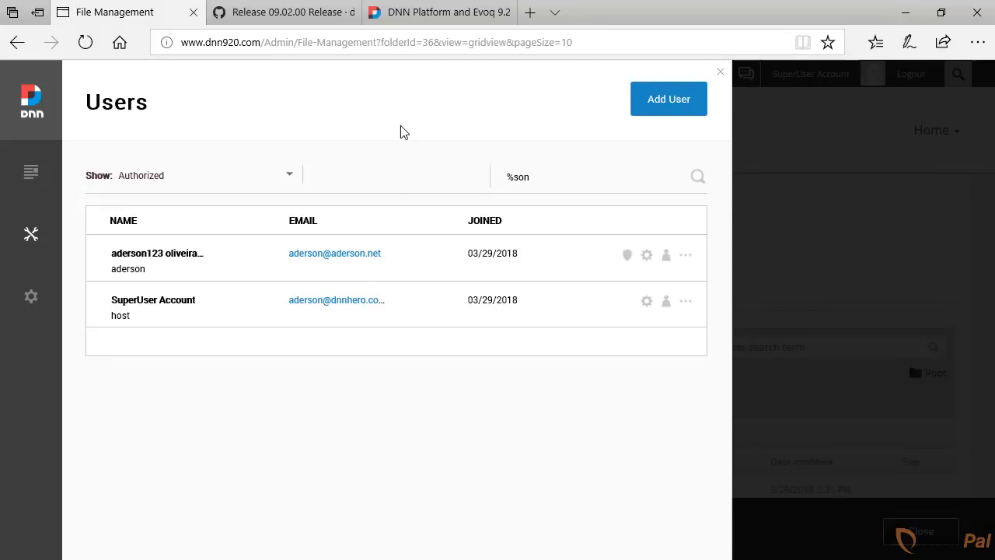
{"action": "mouse_move", "coordinate": [401, 127]}
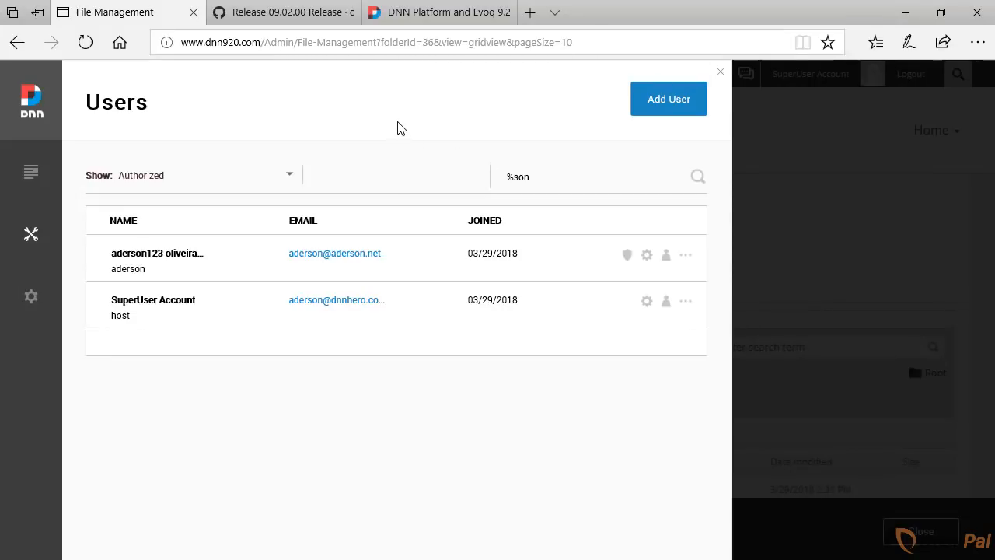
{"action": "left_click", "coordinate": [283, 13]}
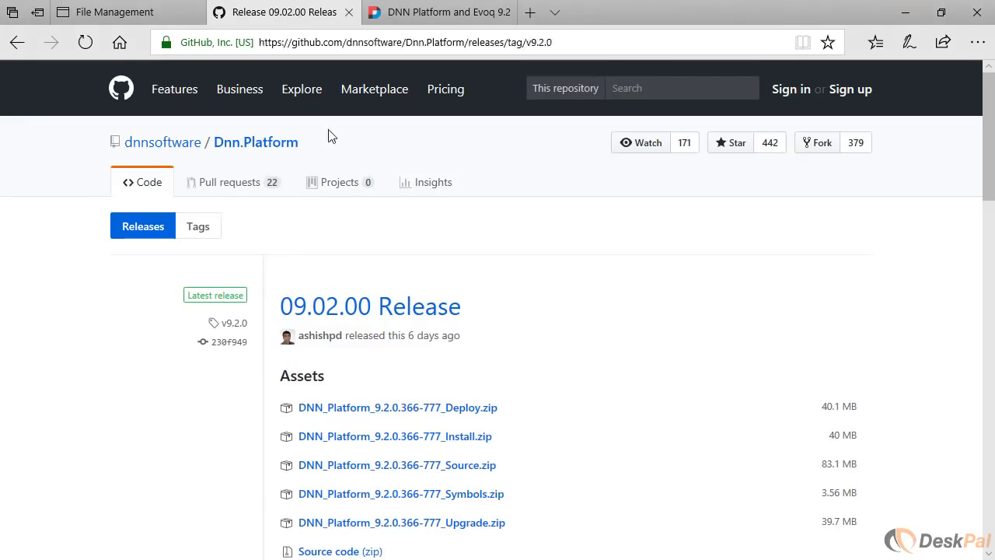
Read through the 09.02.00 release notes, then switch to the DNN Platform and Evoq 9.2 blog post.
{"action": "scroll", "scroll_direction": "down", "scroll_amount": 3}
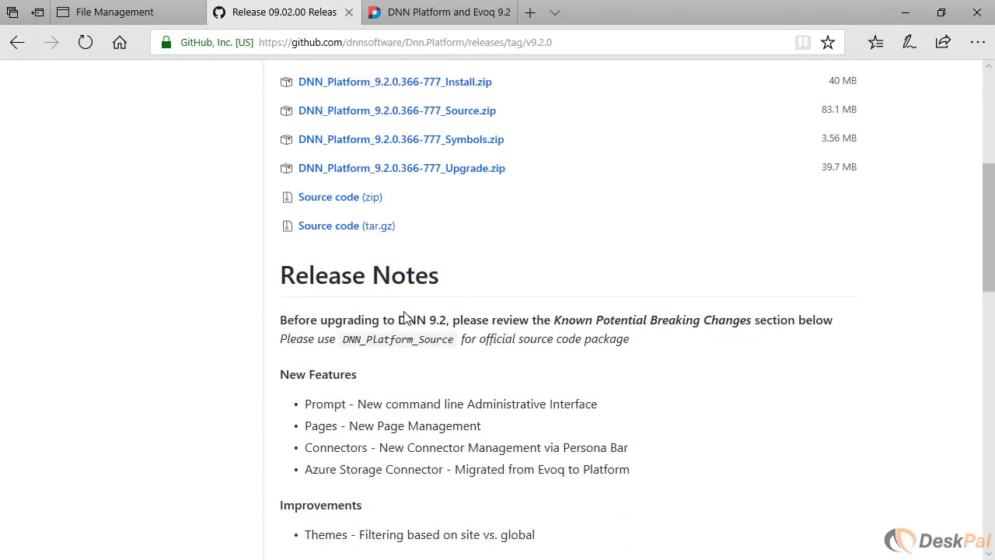
{"action": "scroll", "scroll_direction": "down", "scroll_amount": 3}
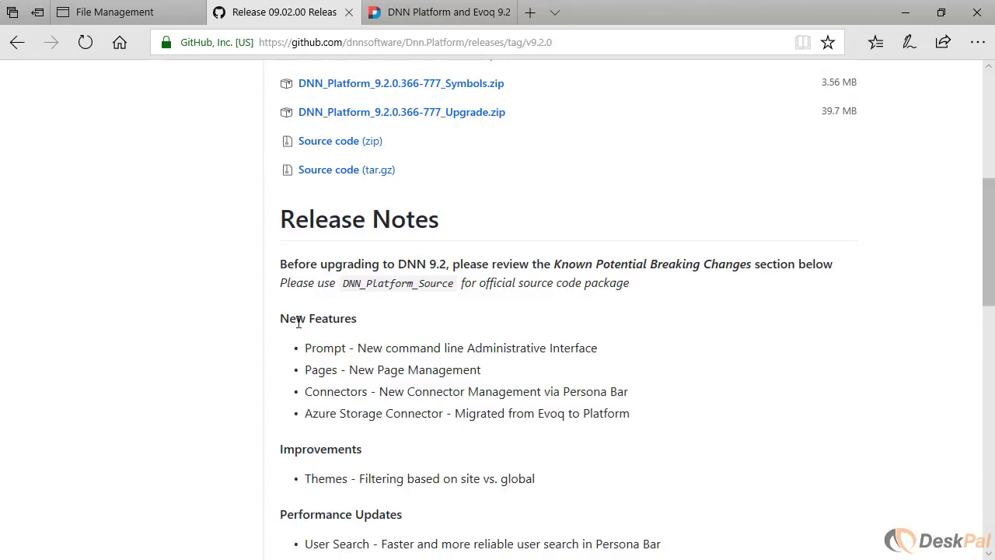
{"action": "scroll", "scroll_direction": "down", "scroll_amount": 3}
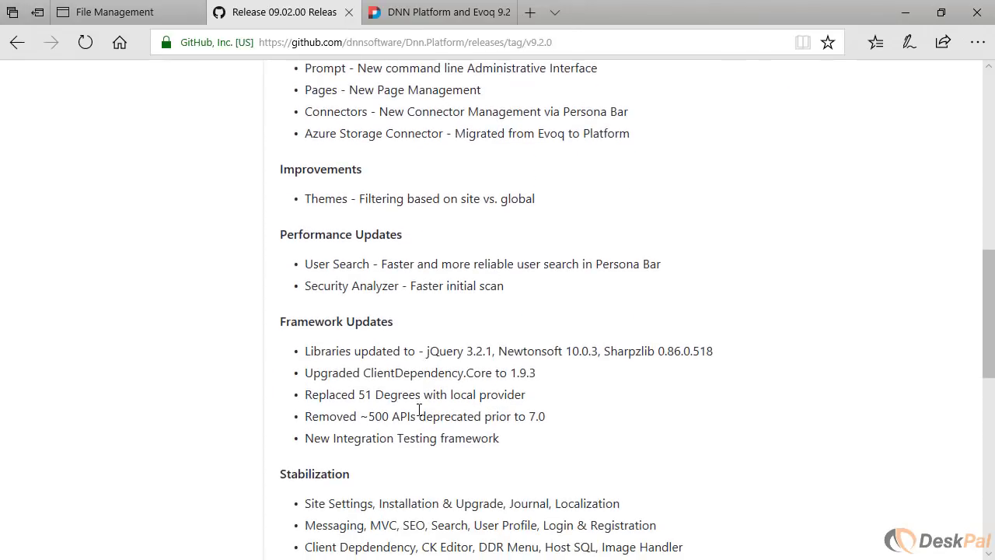
{"action": "mouse_move", "coordinate": [398, 444]}
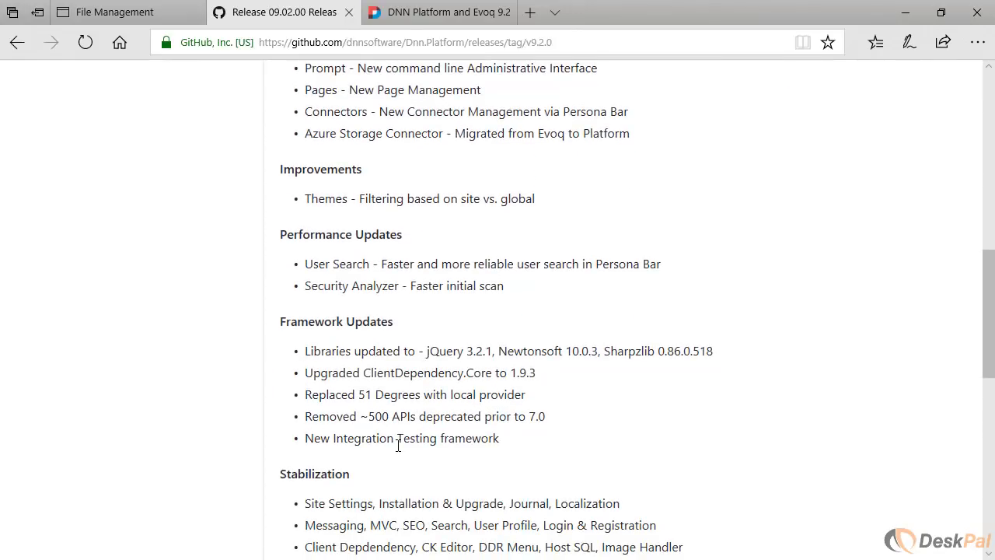
{"action": "mouse_move", "coordinate": [432, 438]}
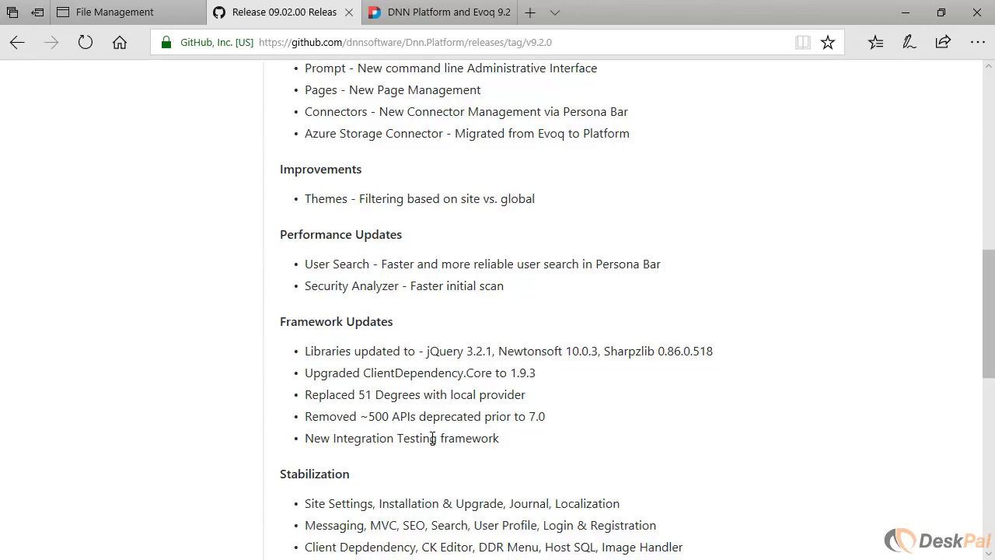
{"action": "scroll", "scroll_direction": "down", "scroll_amount": 3}
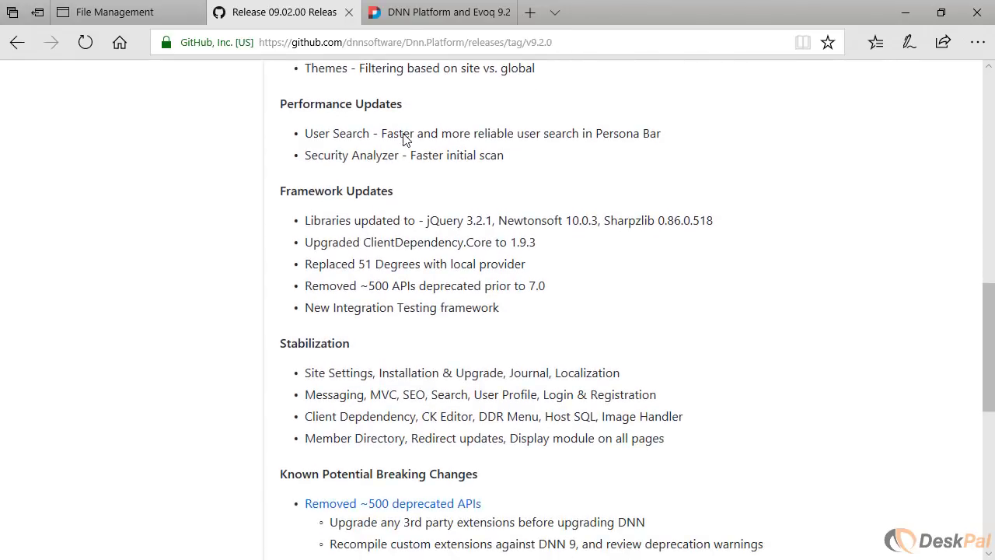
{"action": "left_click", "coordinate": [438, 12]}
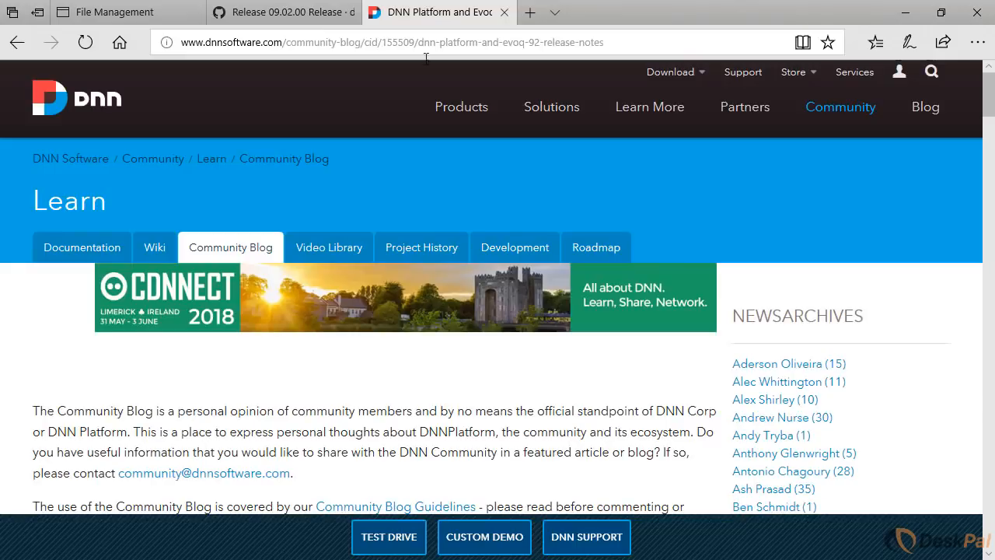
{"action": "scroll", "scroll_direction": "down", "scroll_amount": 3}
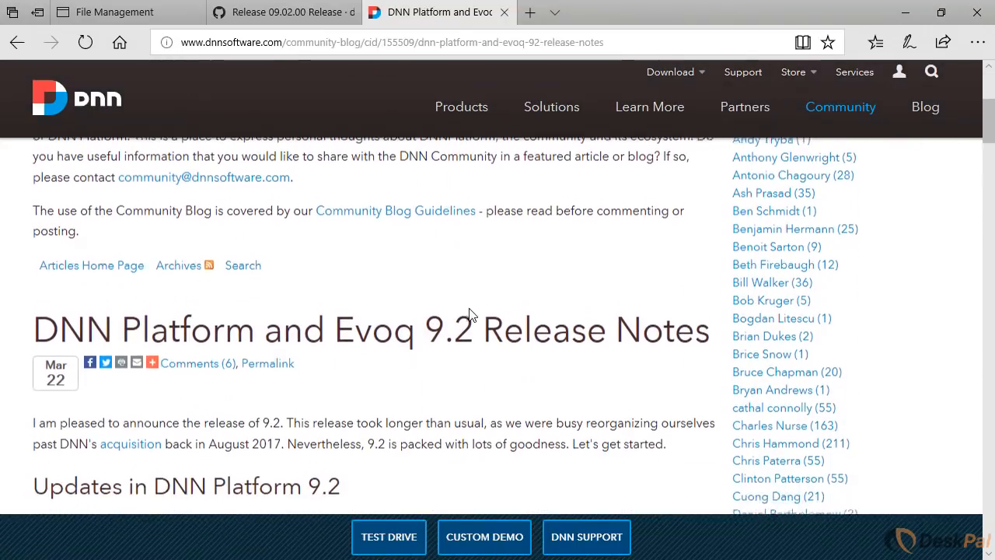
{"action": "scroll", "scroll_direction": "down", "scroll_amount": 3}
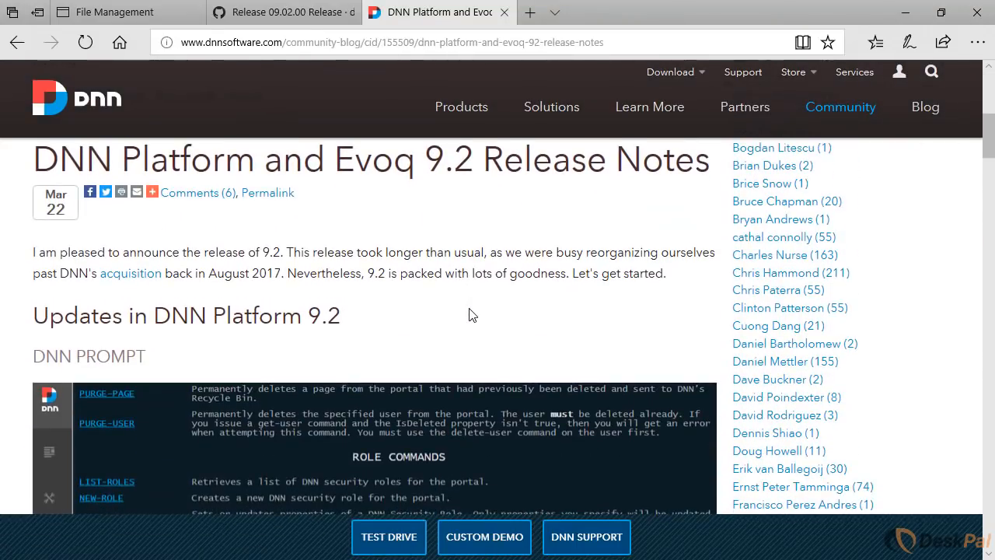
{"action": "scroll", "scroll_direction": "down", "scroll_amount": 3}
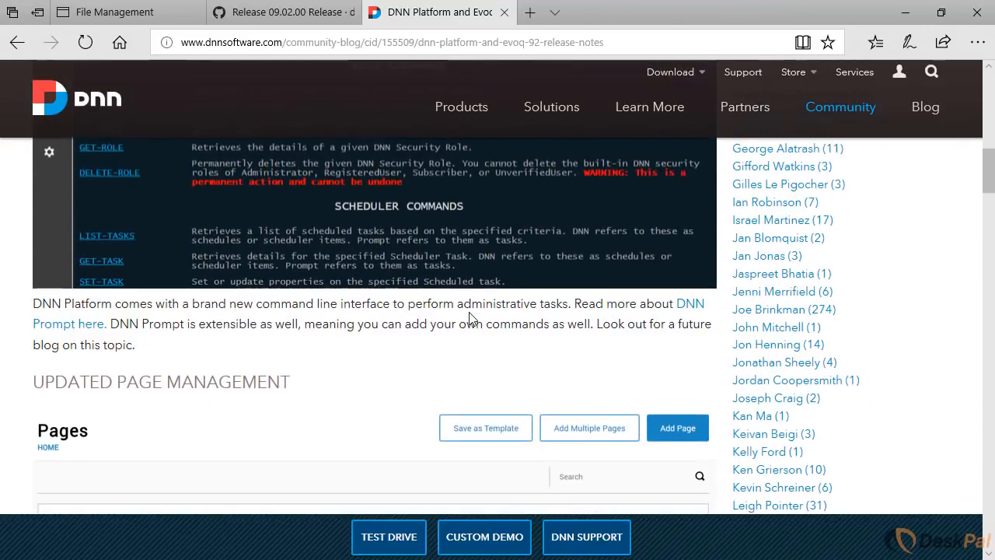